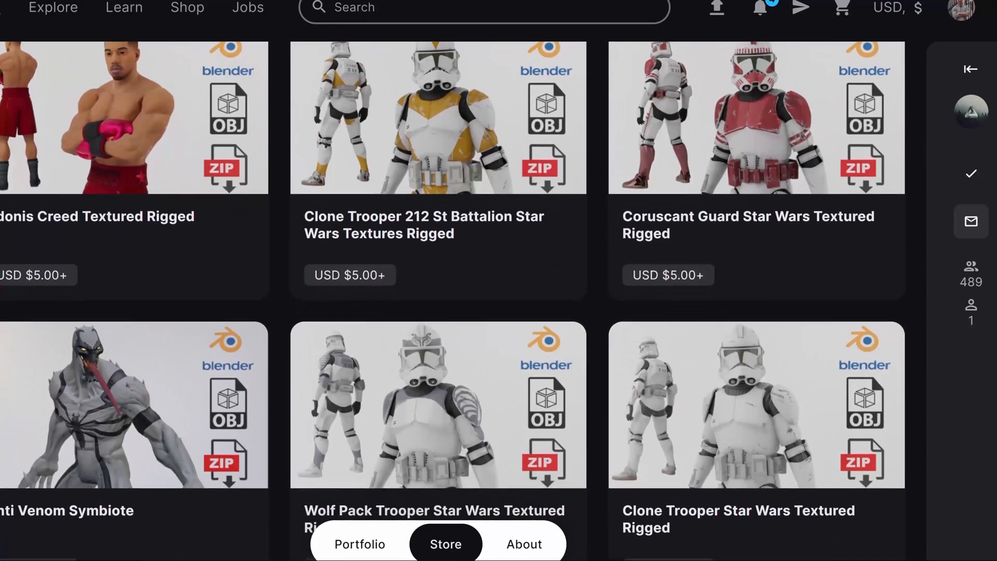
Delete the armature, leaving only the Master Chief mesh M_MED_Jupiter_LOD0.mo.001 in the scene
{"action": "scroll", "scroll_direction": "down", "scroll_amount": 3}
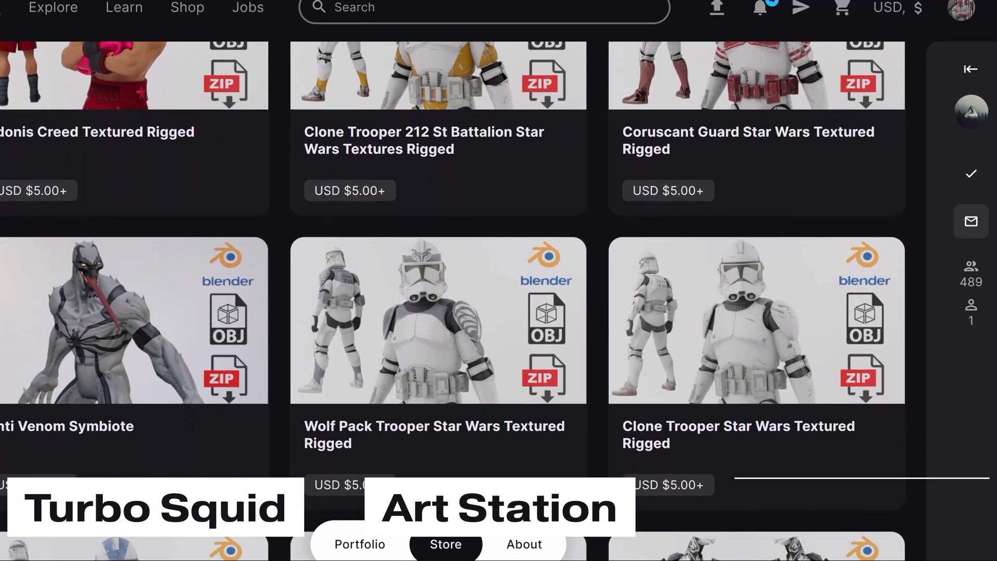
{"action": "scroll", "scroll_direction": "down", "scroll_amount": 3}
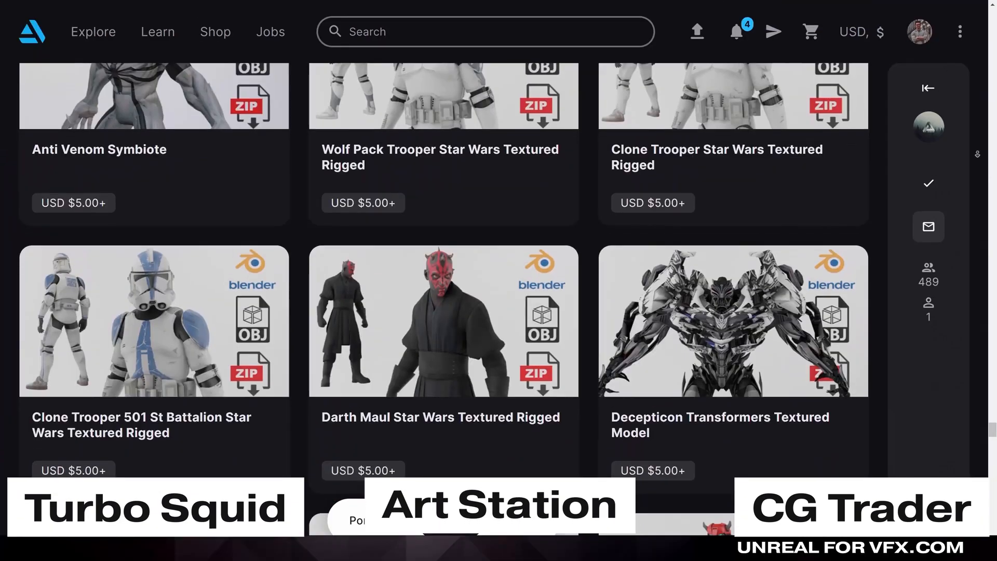
{"action": "scroll", "scroll_direction": "down", "scroll_amount": 3}
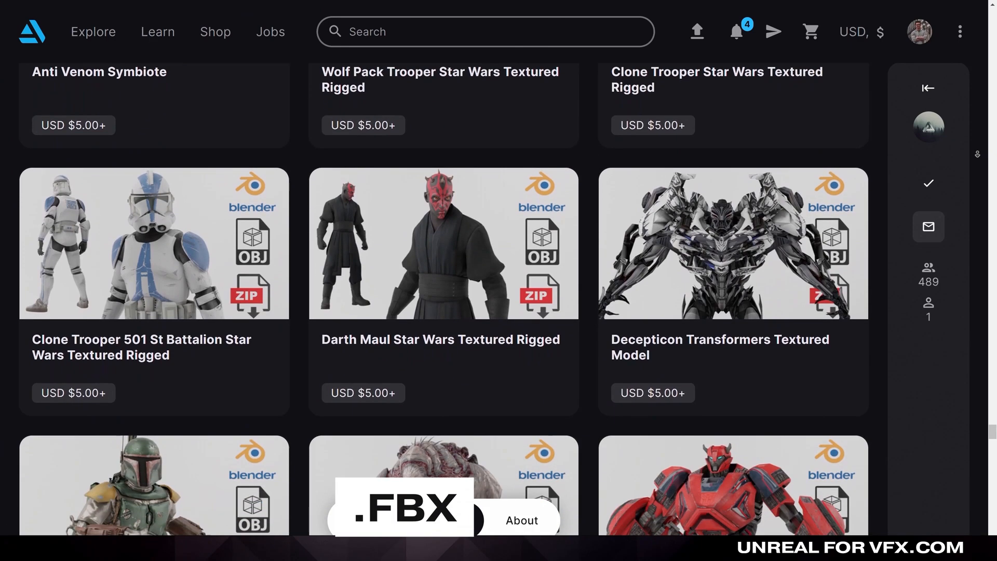
{"action": "scroll", "scroll_direction": "down", "scroll_amount": 3}
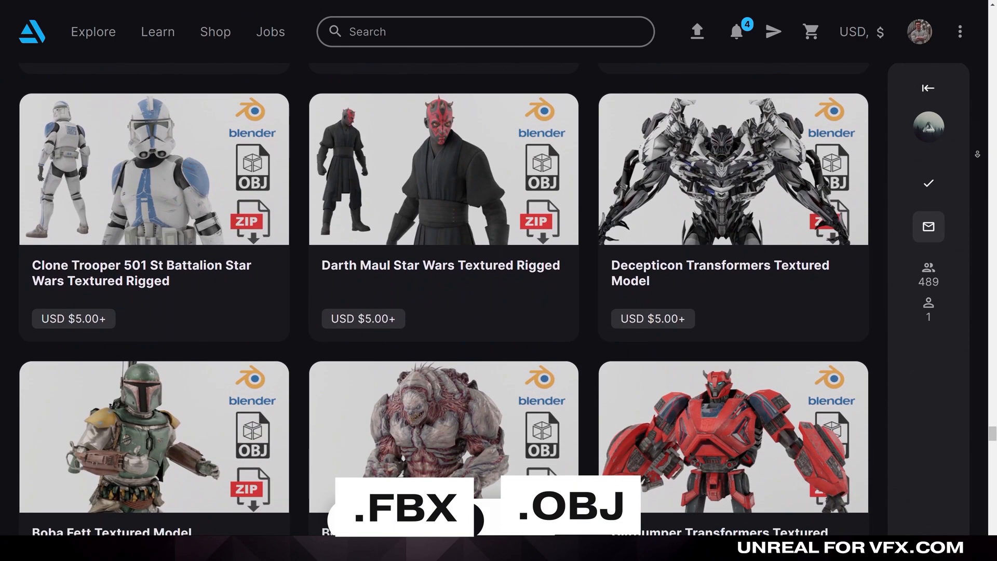
{"action": "scroll", "scroll_direction": "down", "scroll_amount": 3}
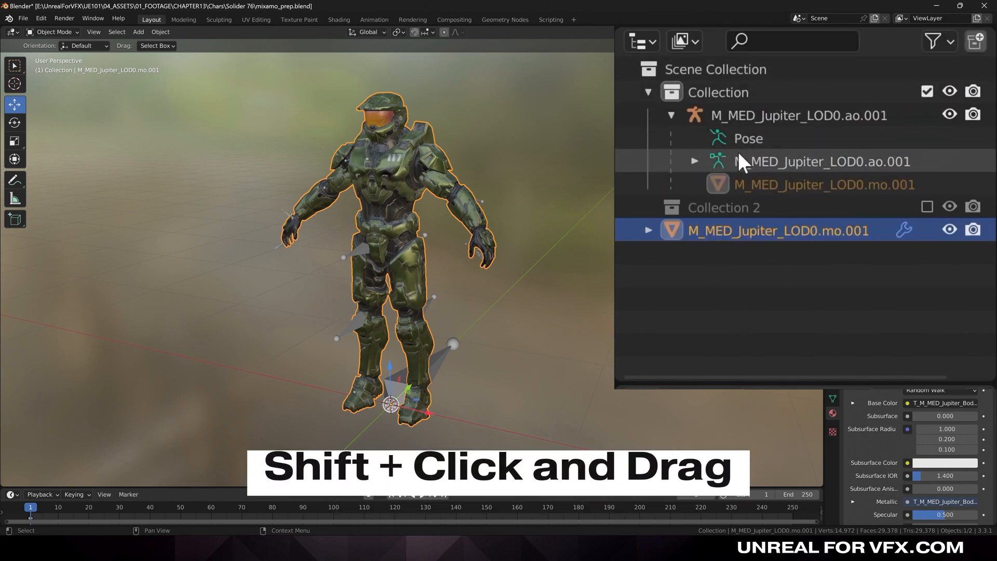
{"action": "left_click", "coordinate": [798, 116]}
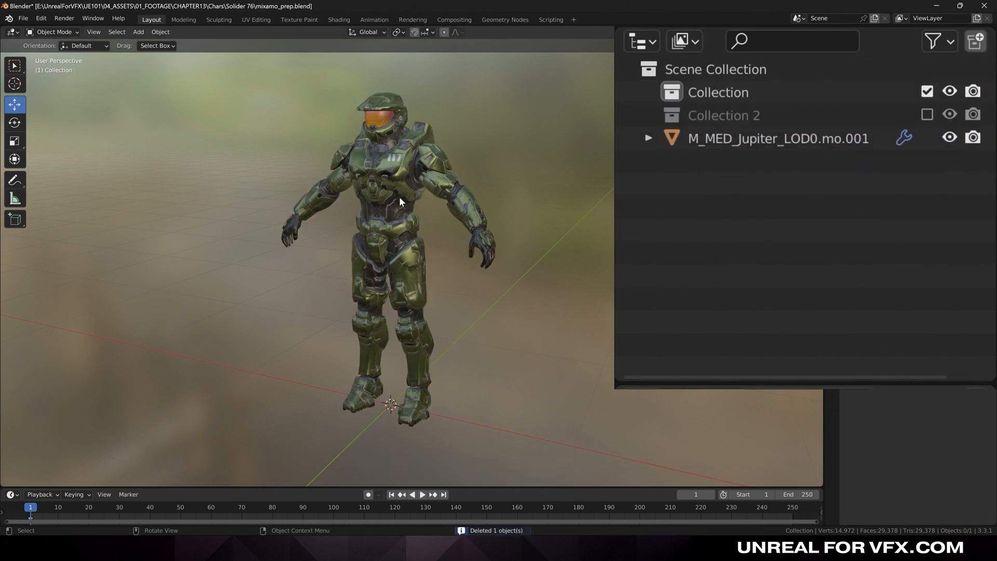
{"action": "mouse_move", "coordinate": [606, 218]}
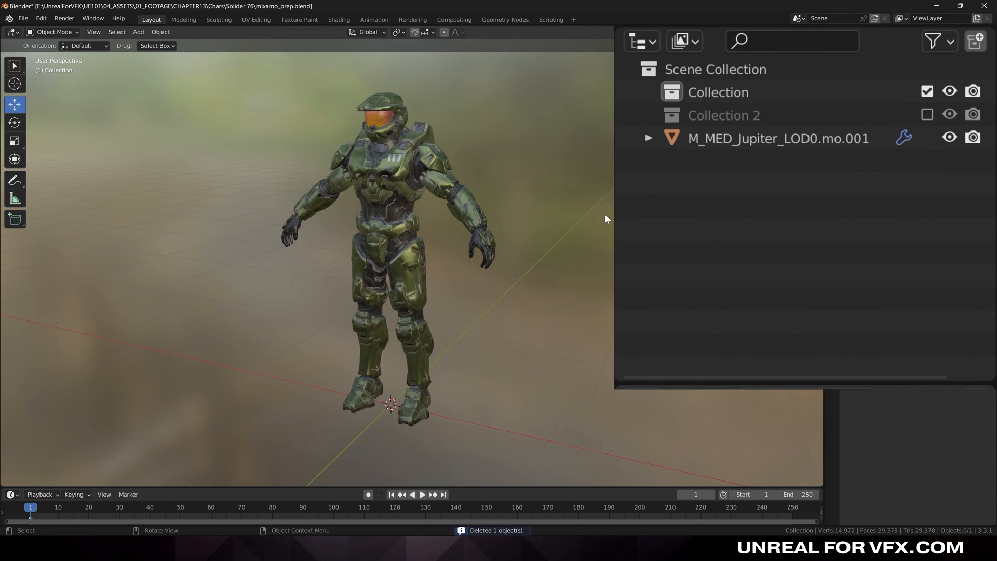
{"action": "left_click", "coordinate": [749, 370]}
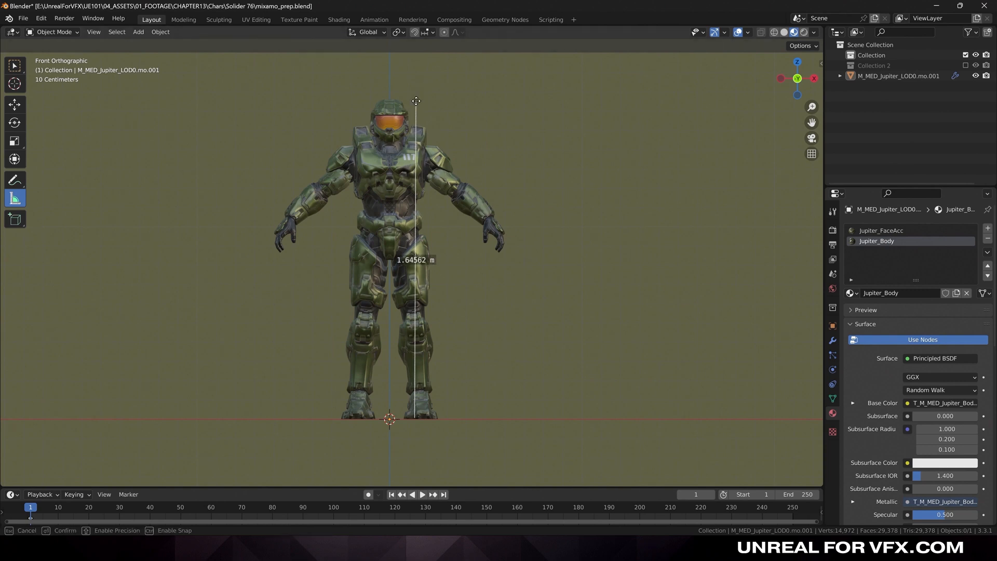
Drag a ruler from the feet to the helmet top, reading about 1.83 m
{"action": "left_click_drag", "start_coordinate": [415, 100], "coordinate": [416, 68]}
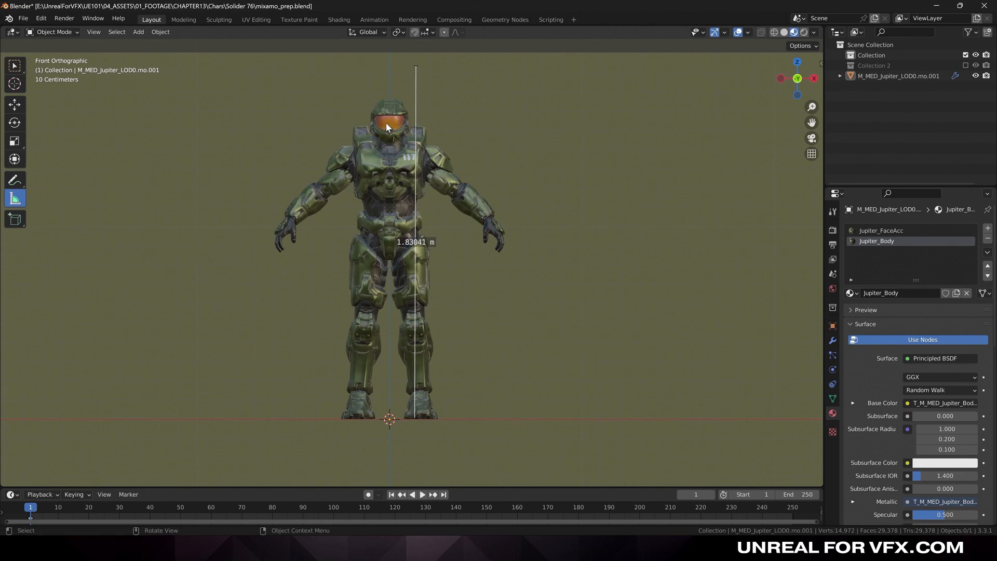
{"action": "key", "text": "s"}
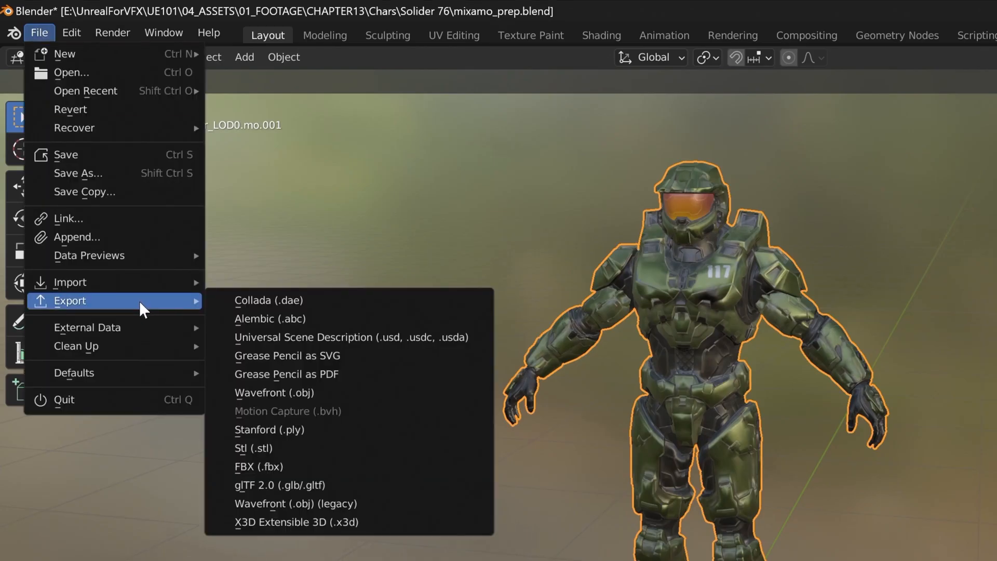
{"action": "mouse_move", "coordinate": [363, 466]}
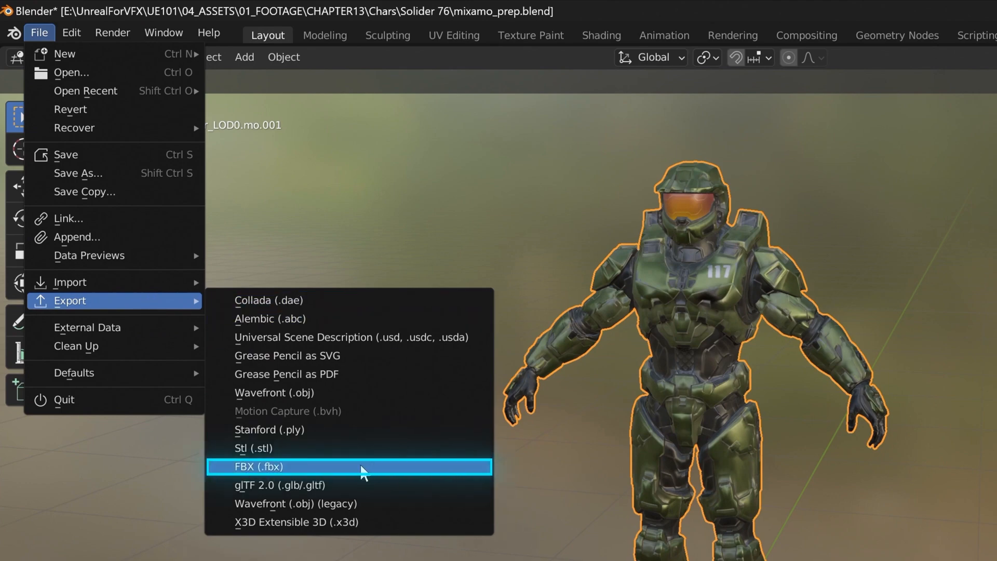
Export the Master Chief mesh as a Wavefront OBJ with Scale 10
{"action": "left_click", "coordinate": [258, 467]}
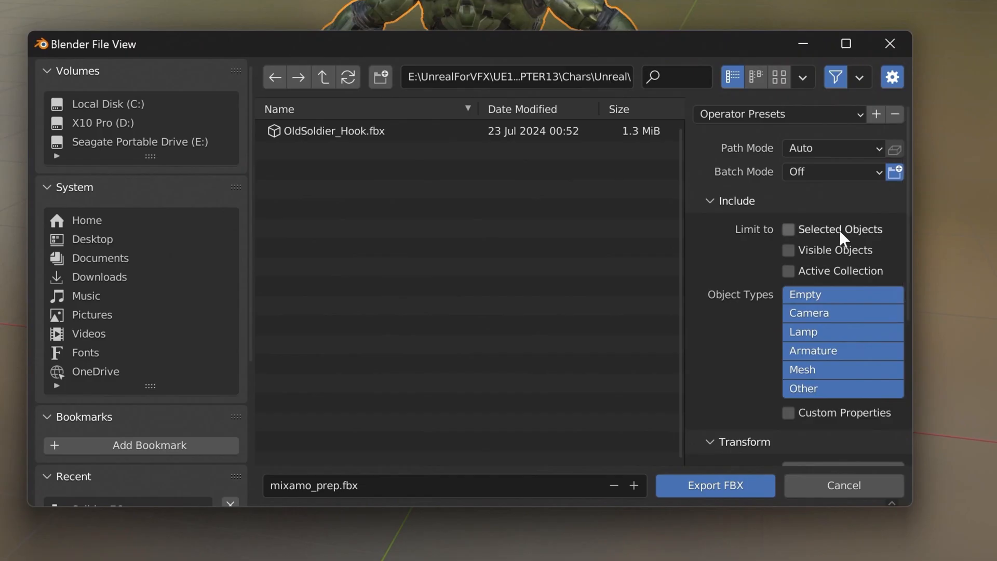
{"action": "left_click", "coordinate": [789, 229]}
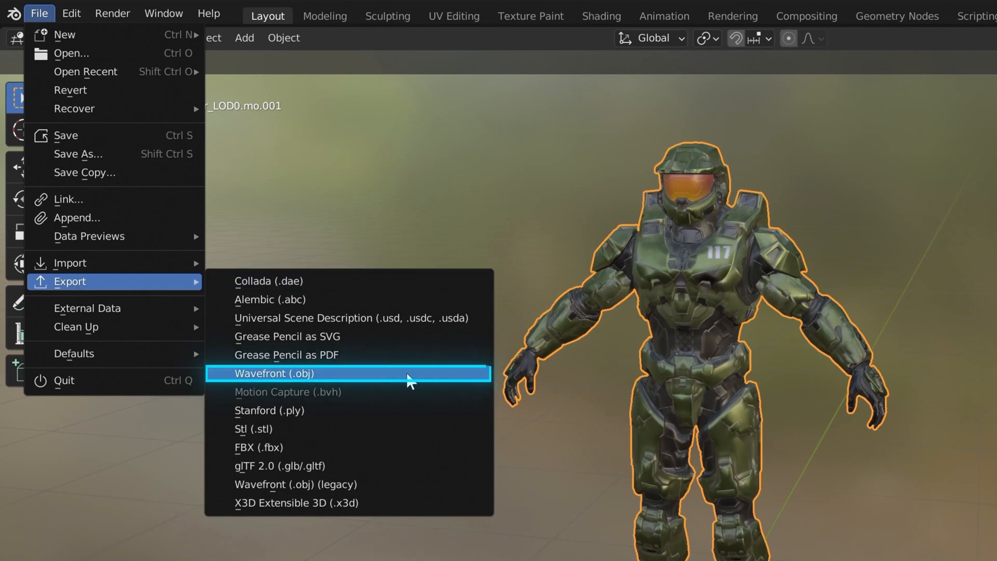
{"action": "mouse_move", "coordinate": [338, 362]}
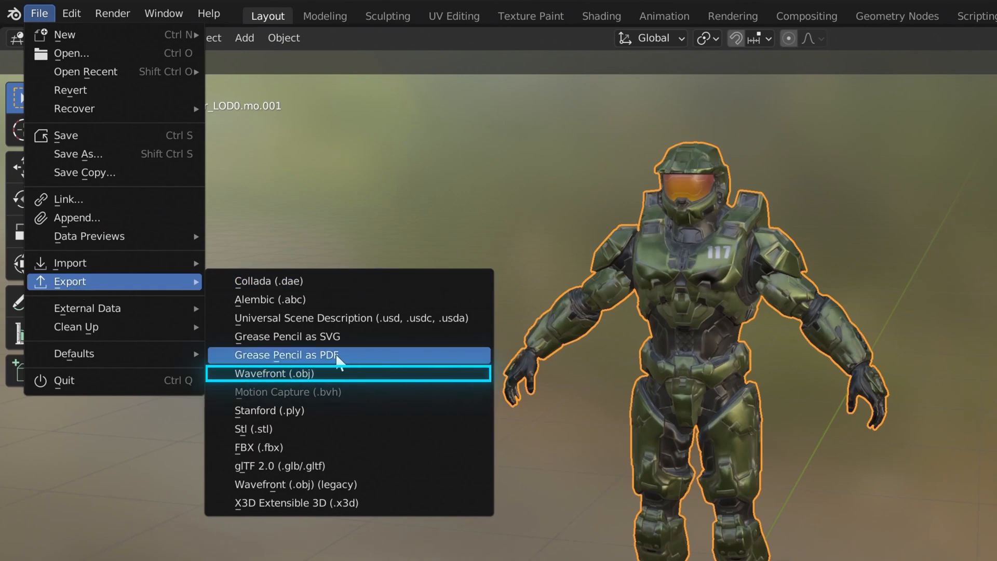
{"action": "mouse_move", "coordinate": [414, 386]}
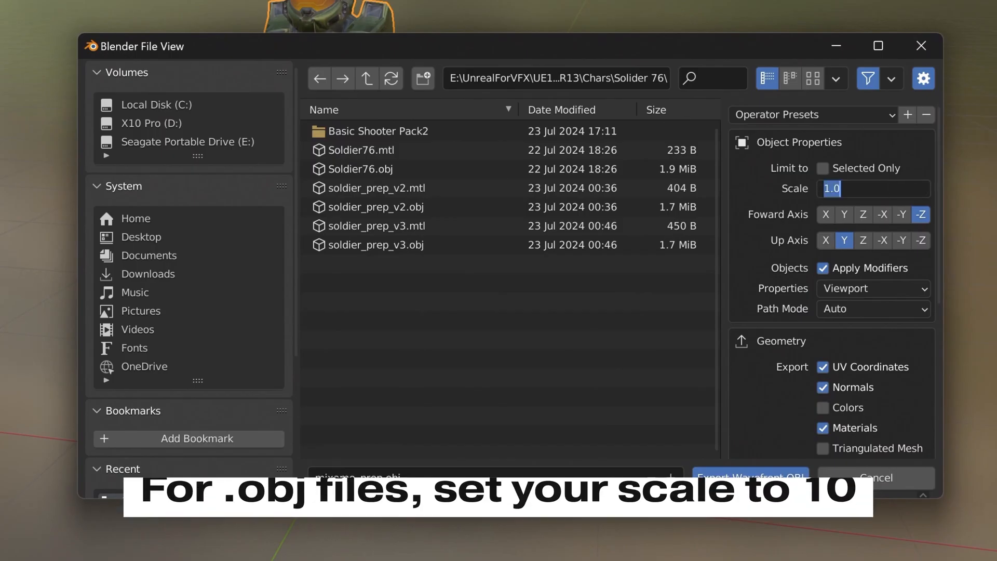
{"action": "type", "text": "10"}
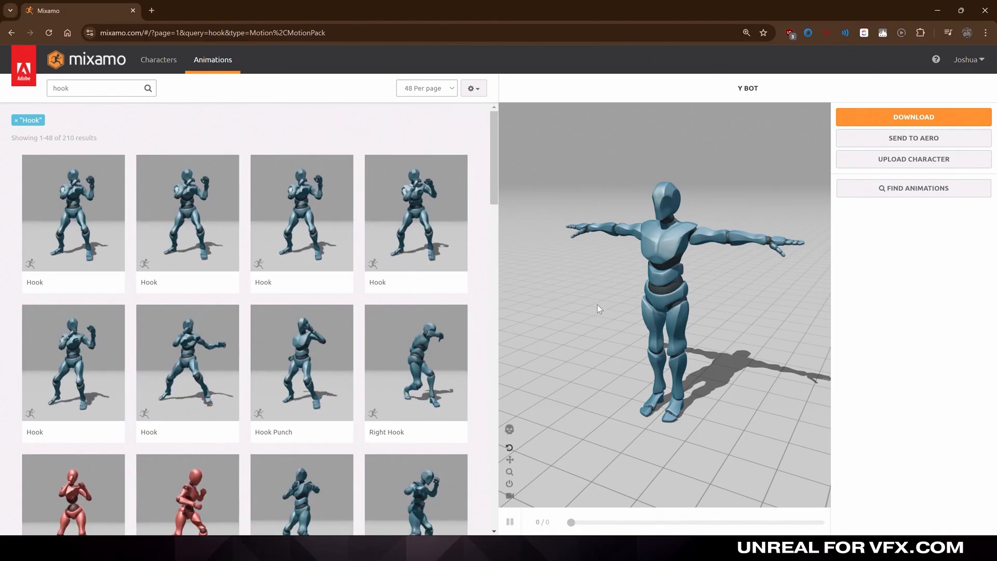
Upload the model, place the body markers, try 2 and 3 Chain Fingers, settle on Standard Skeleton, and accept the auto-rig
{"action": "left_click", "coordinate": [913, 159]}
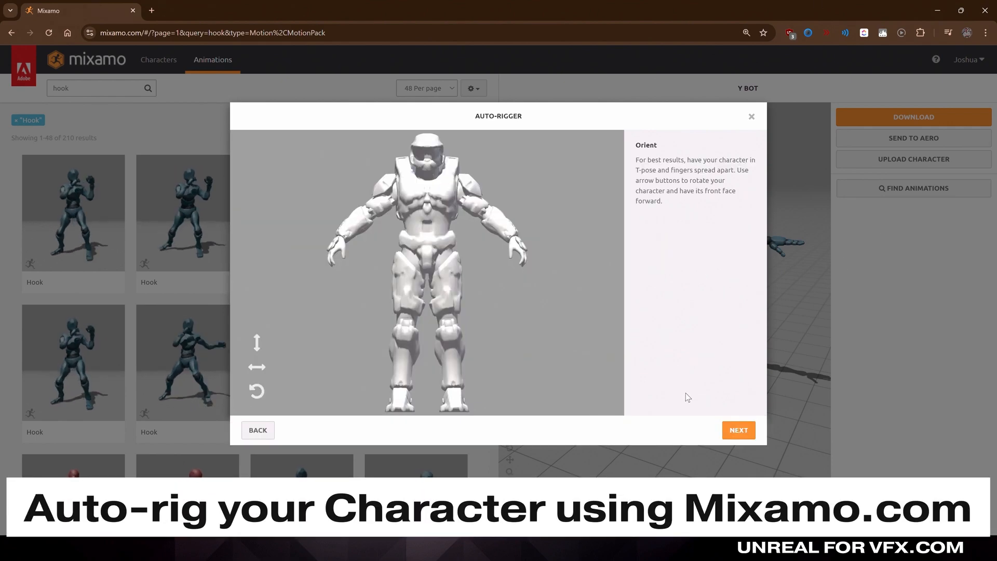
{"action": "left_click", "coordinate": [737, 430]}
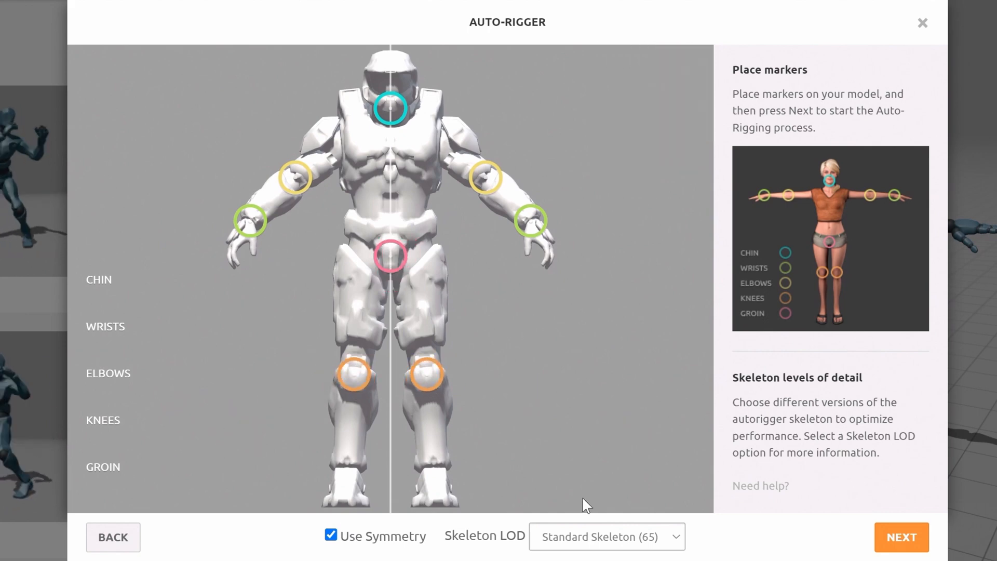
{"action": "left_click", "coordinate": [605, 536]}
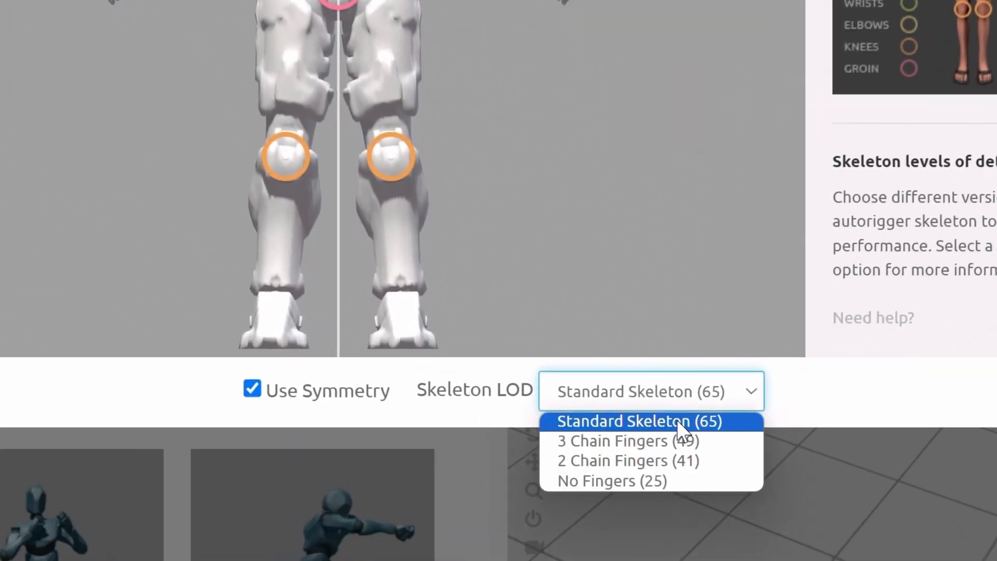
{"action": "left_click", "coordinate": [626, 461]}
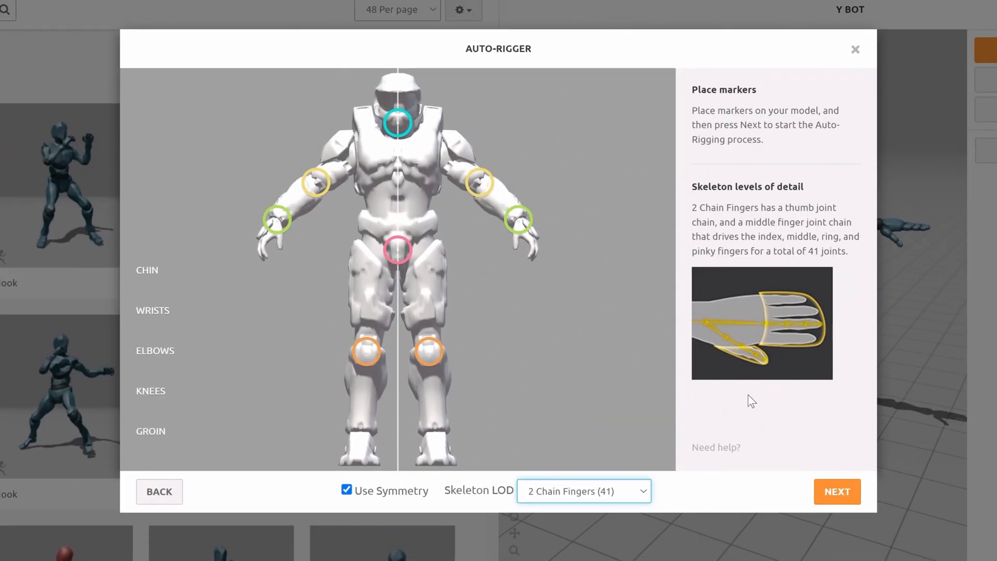
{"action": "left_click", "coordinate": [581, 491]}
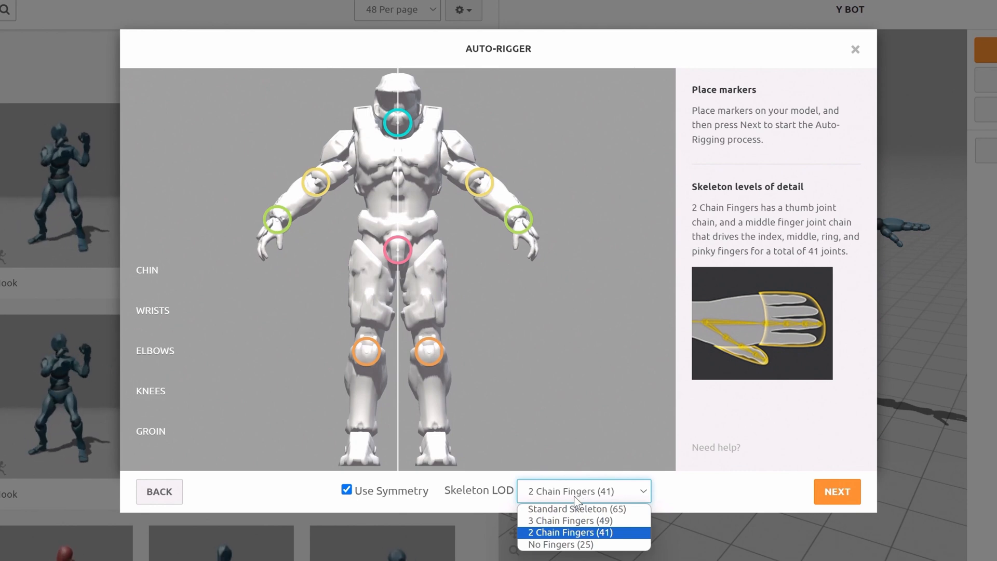
{"action": "left_click", "coordinate": [571, 521]}
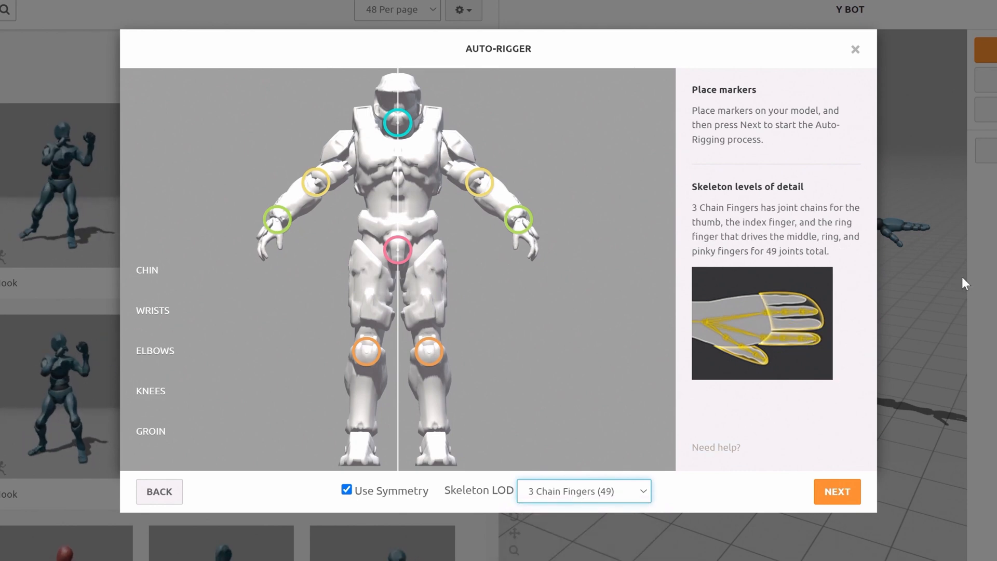
{"action": "left_click", "coordinate": [582, 491]}
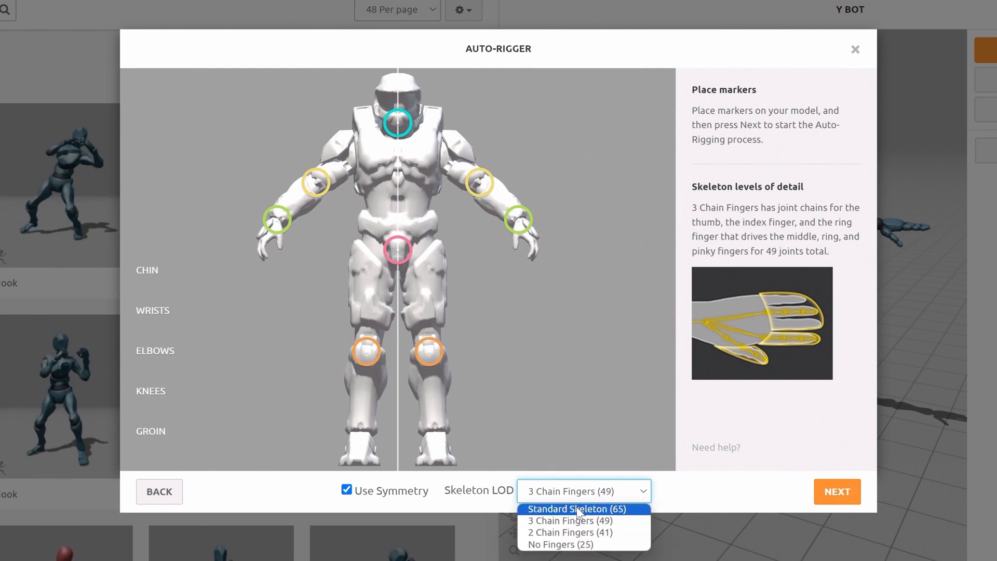
{"action": "left_click", "coordinate": [836, 492]}
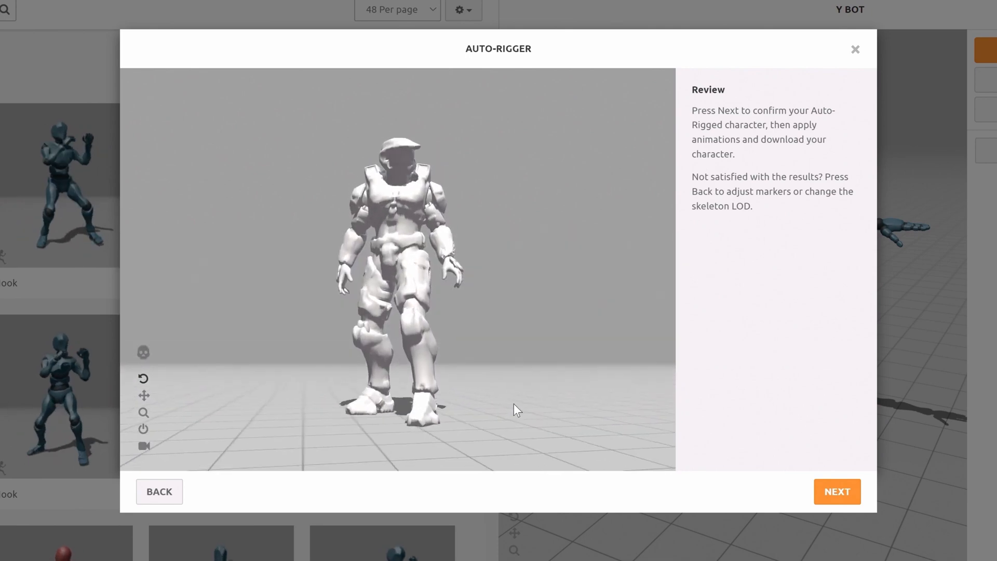
{"action": "left_click", "coordinate": [838, 491]}
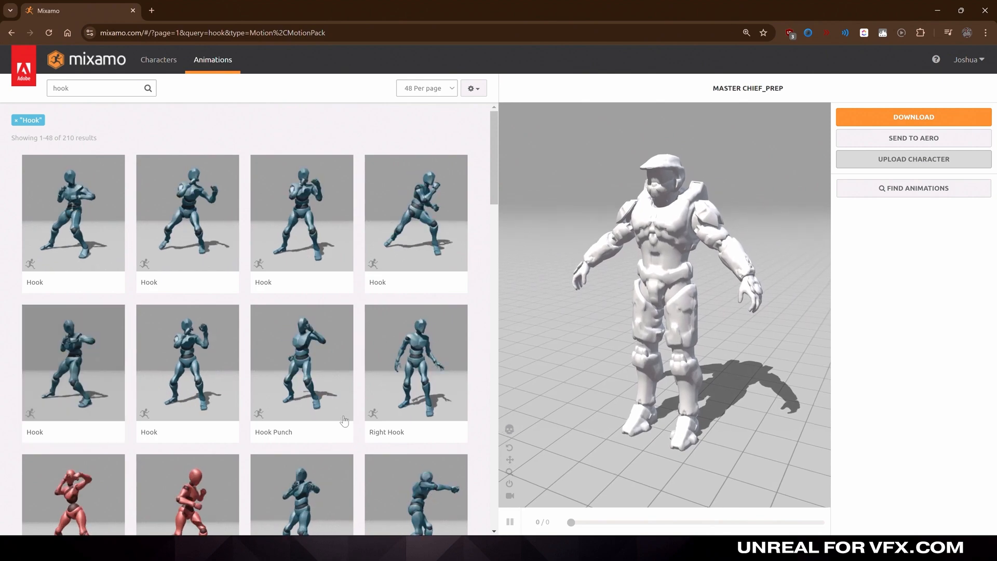
Apply Hook Punch to Master Chief and download it as FBX Binary, With Skin, 30 fps
{"action": "left_click", "coordinate": [301, 361]}
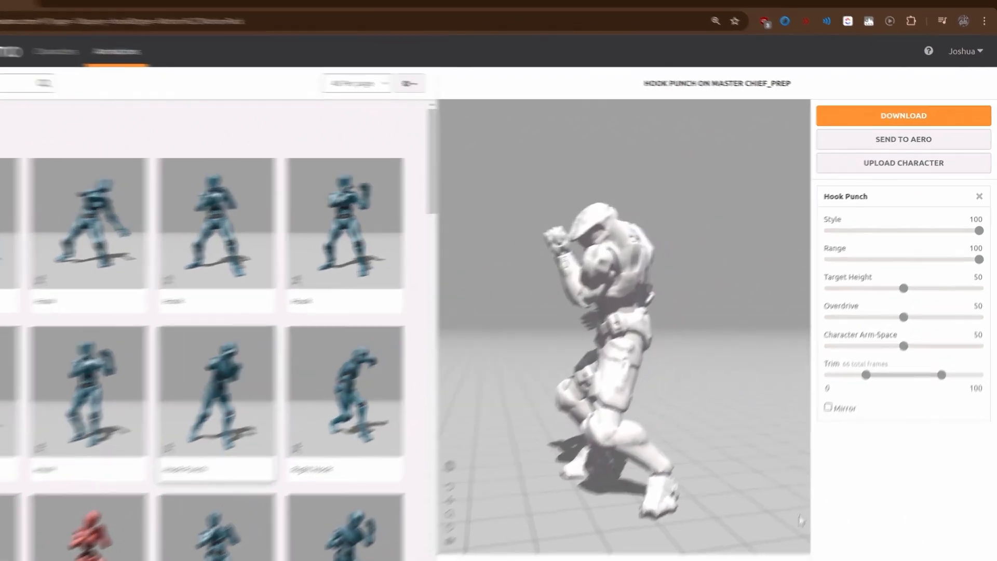
{"action": "left_click", "coordinate": [903, 116]}
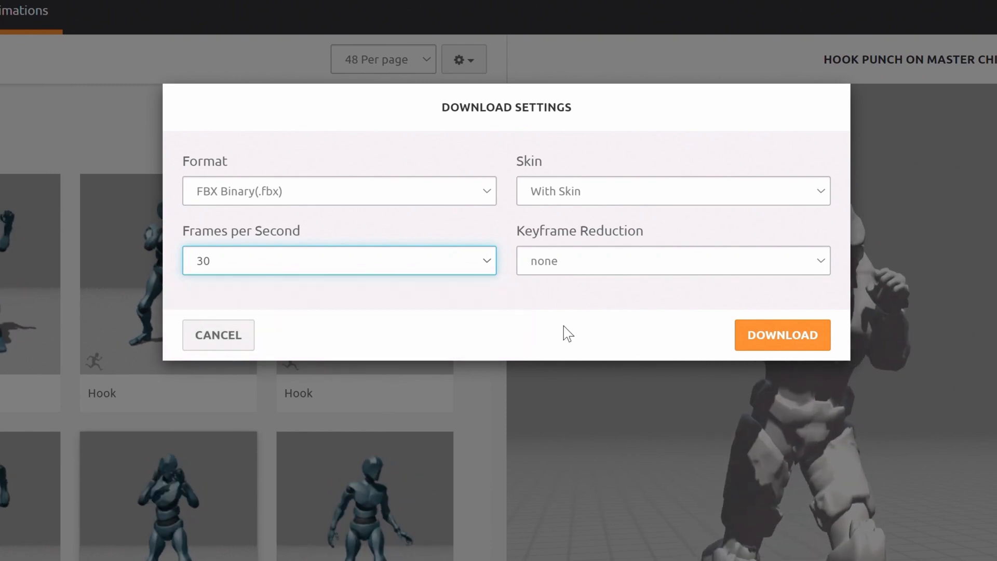
{"action": "left_click", "coordinate": [782, 335]}
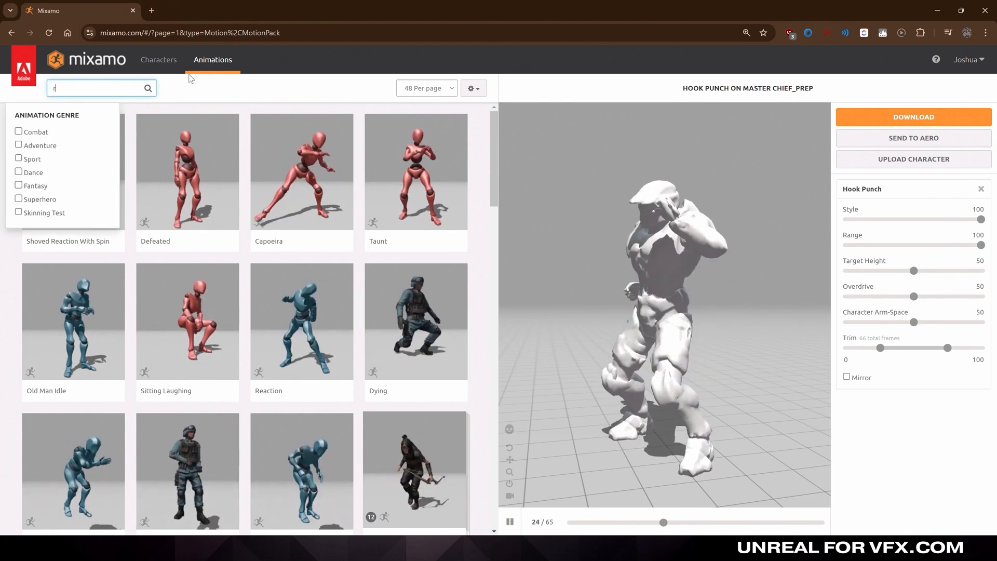
Search 'rifle' and preview Rifle Run on Master Chief, then search and browse the animation packs
{"action": "type", "text": "rifle"}
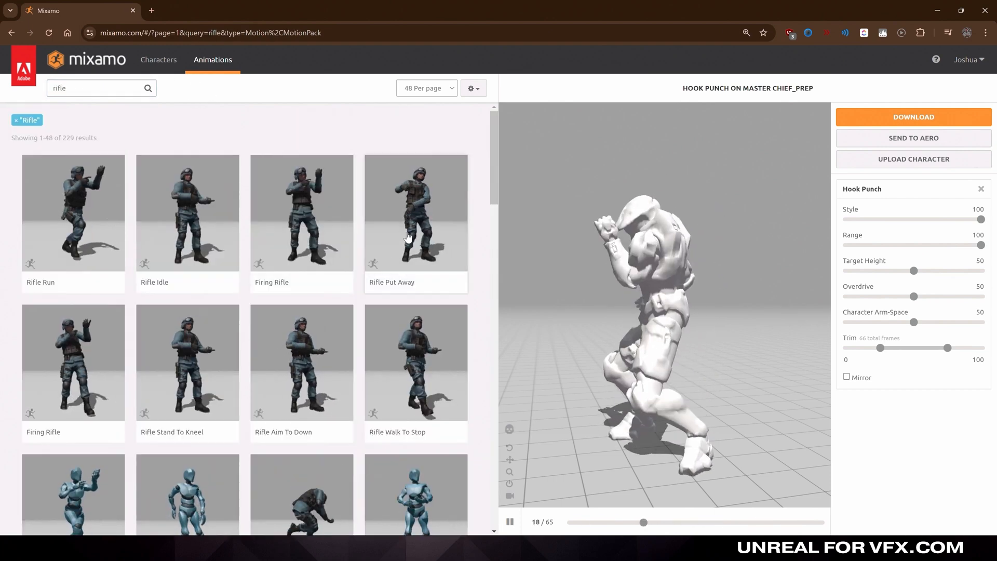
{"action": "left_click", "coordinate": [73, 212]}
{"action": "type", "text": "pack"}
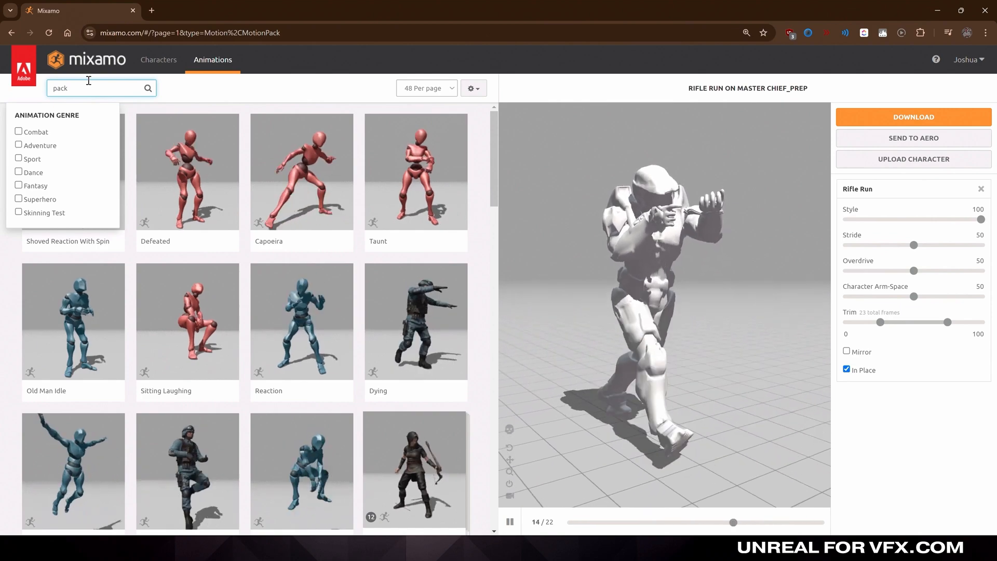
{"action": "key", "text": "Enter"}
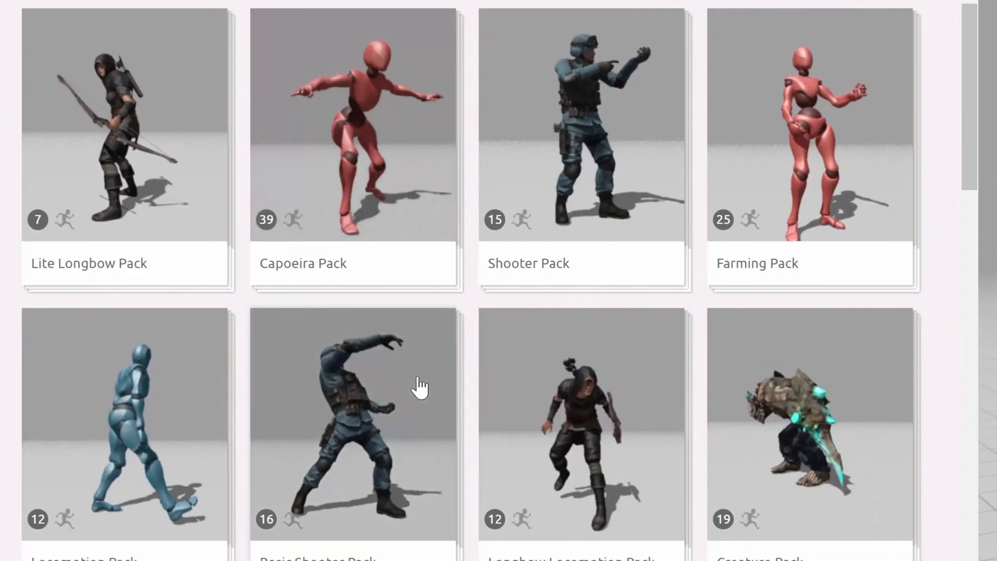
{"action": "scroll", "scroll_direction": "down", "scroll_amount": 3}
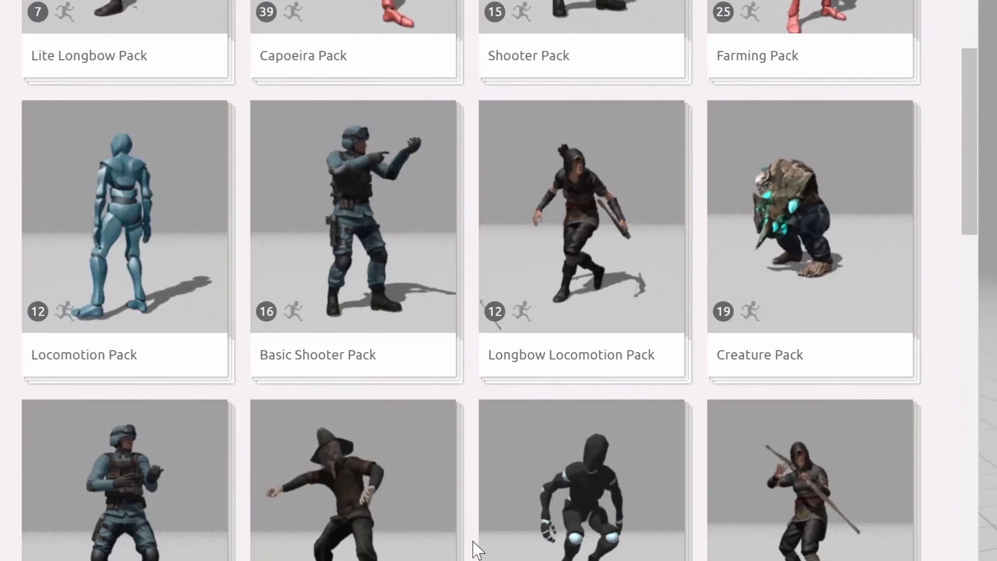
{"action": "scroll", "scroll_direction": "down", "scroll_amount": 3}
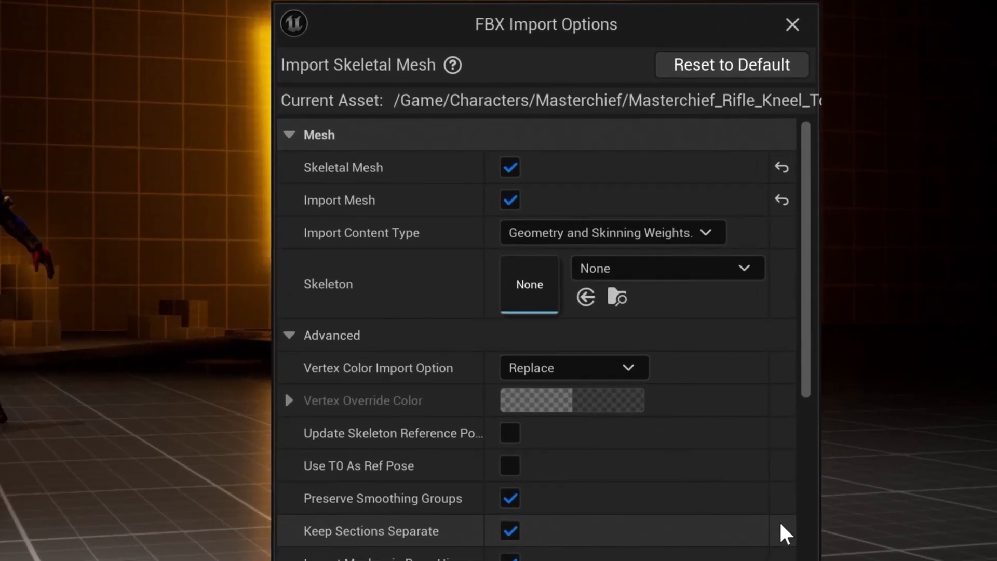
{"action": "mouse_move", "coordinate": [318, 181]}
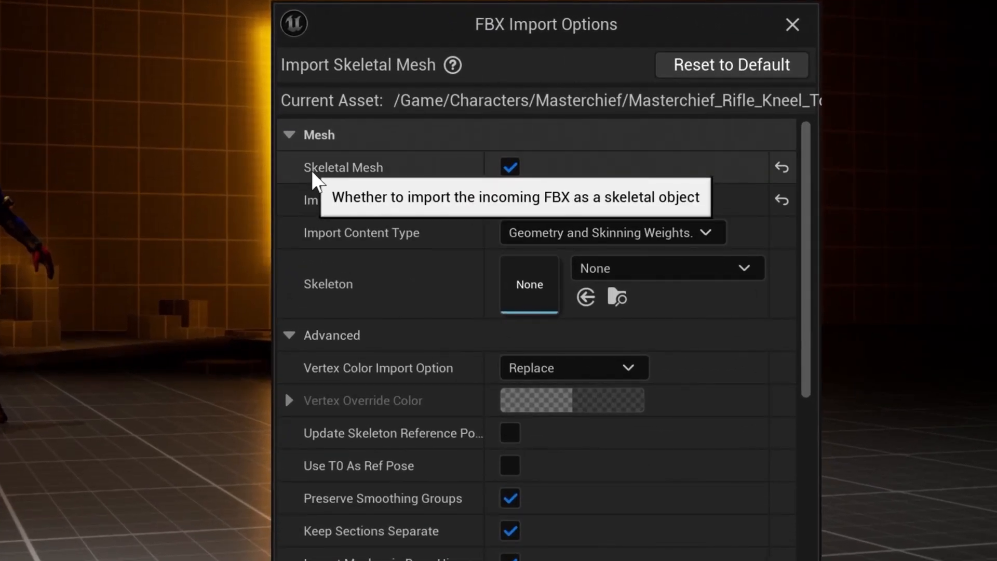
{"action": "mouse_move", "coordinate": [287, 173]}
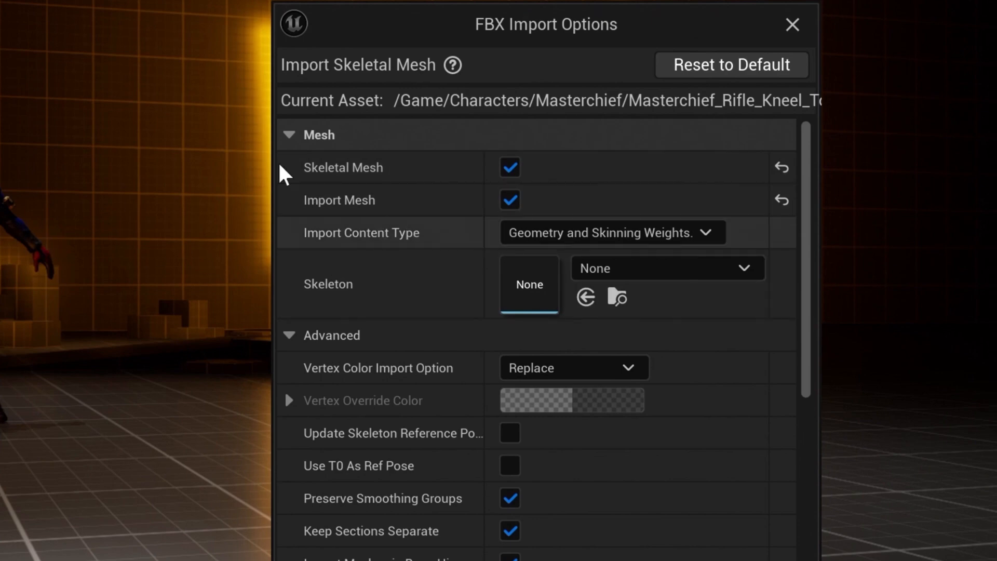
{"action": "mouse_move", "coordinate": [366, 176]}
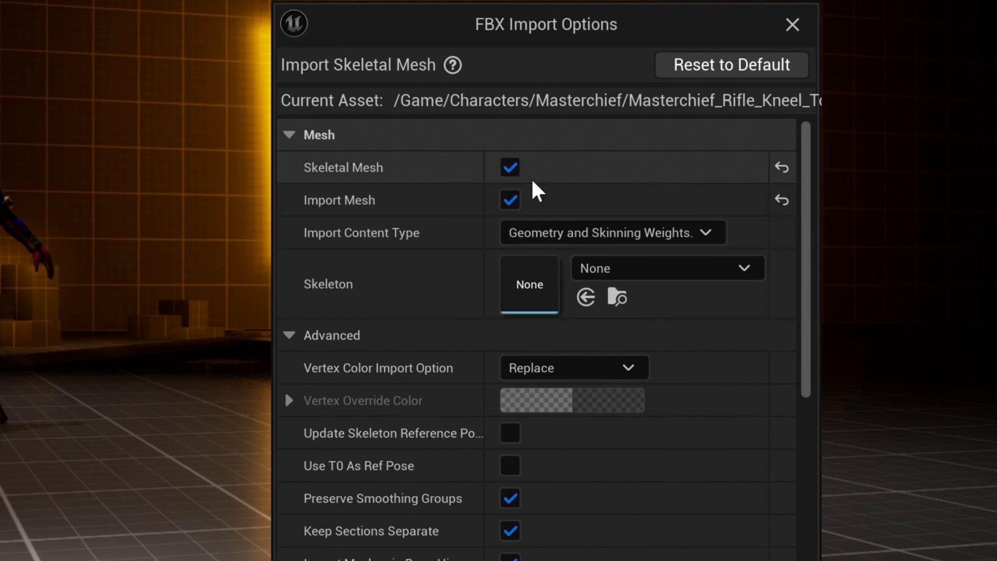
{"action": "mouse_move", "coordinate": [764, 375]}
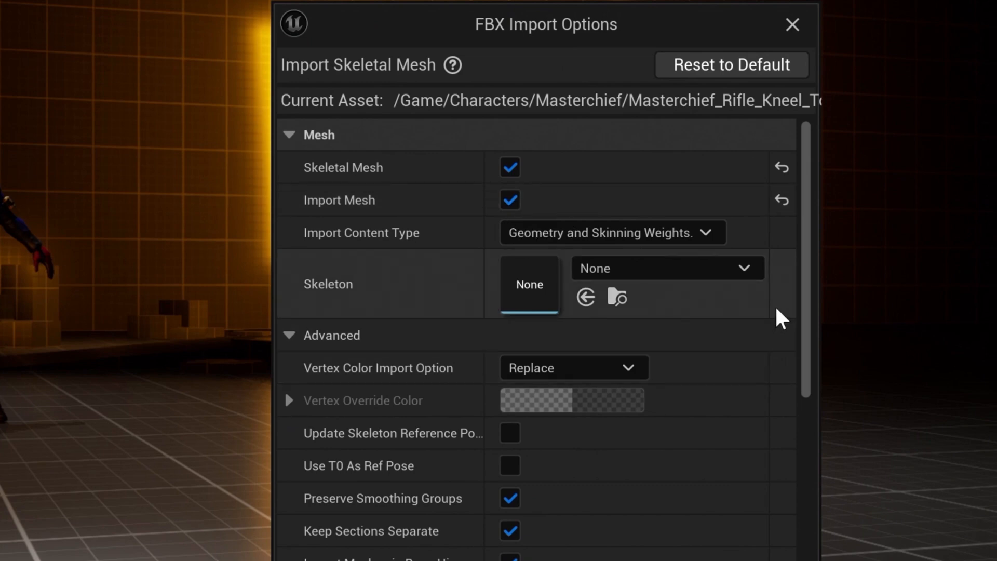
{"action": "mouse_move", "coordinate": [729, 305]}
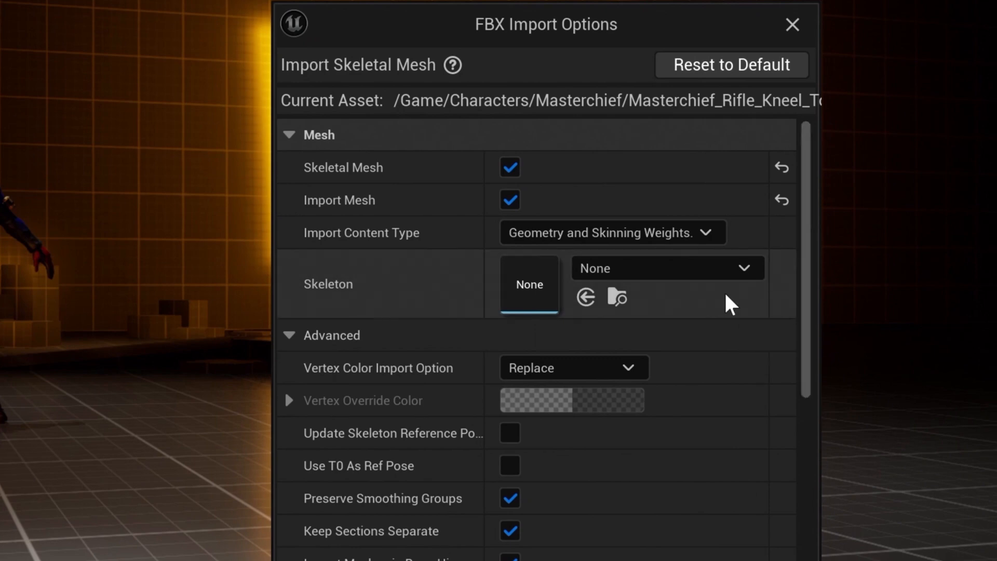
Import the Masterchief rifle-kneel FBX as a skeletal mesh with its animation, Skeleton None
{"action": "scroll", "scroll_direction": "down", "scroll_amount": 3}
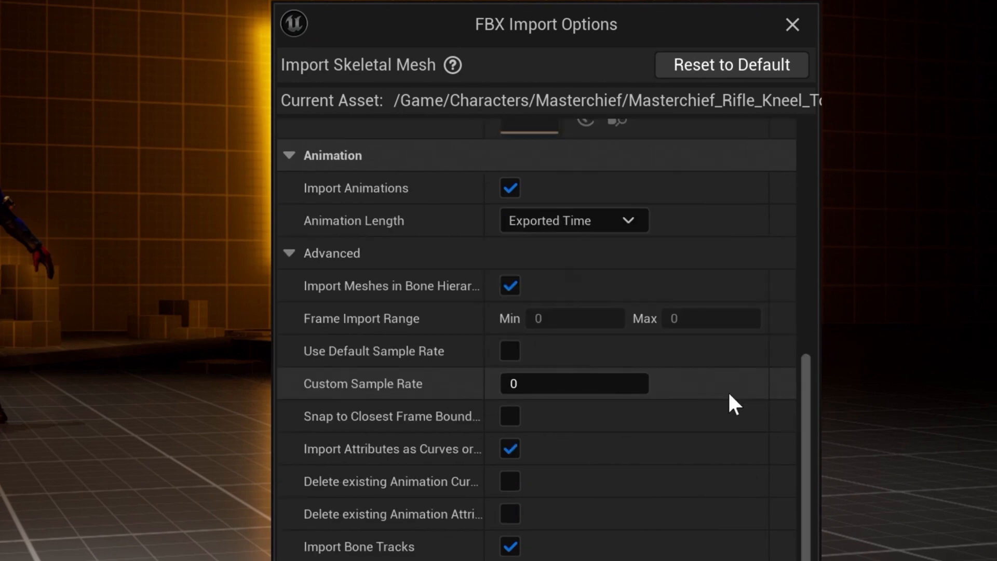
{"action": "mouse_move", "coordinate": [533, 203]}
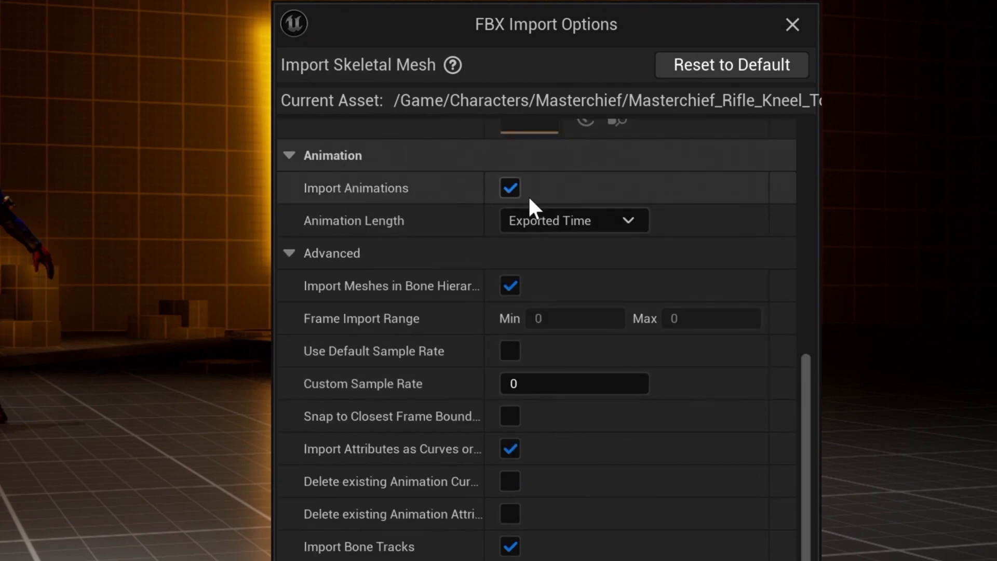
{"action": "scroll", "scroll_direction": "down", "scroll_amount": 3}
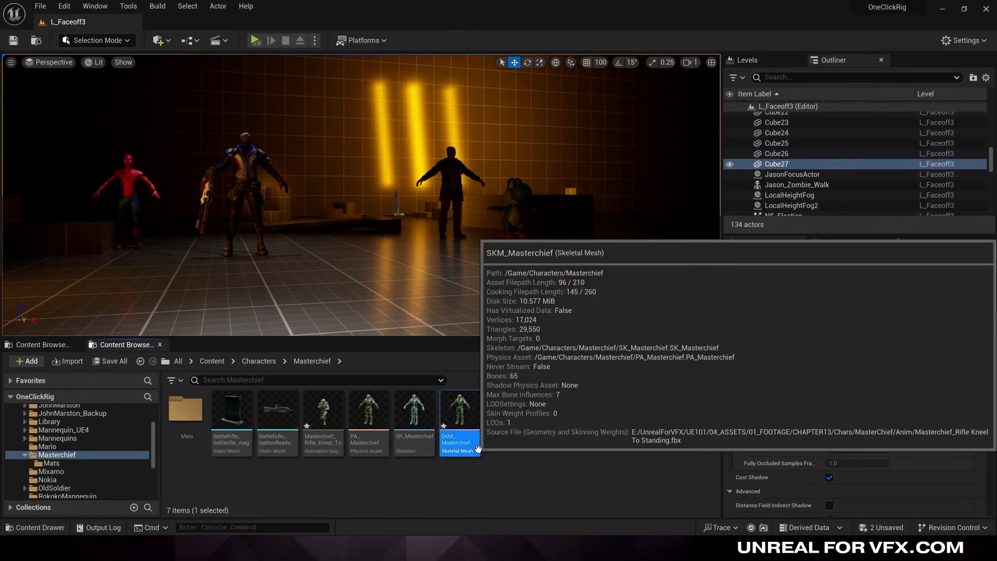
Inspect SKM_Masterchief's Mixamo bone hierarchy from Hips down in the Skeleton Tree
{"action": "double_click", "coordinate": [459, 410]}
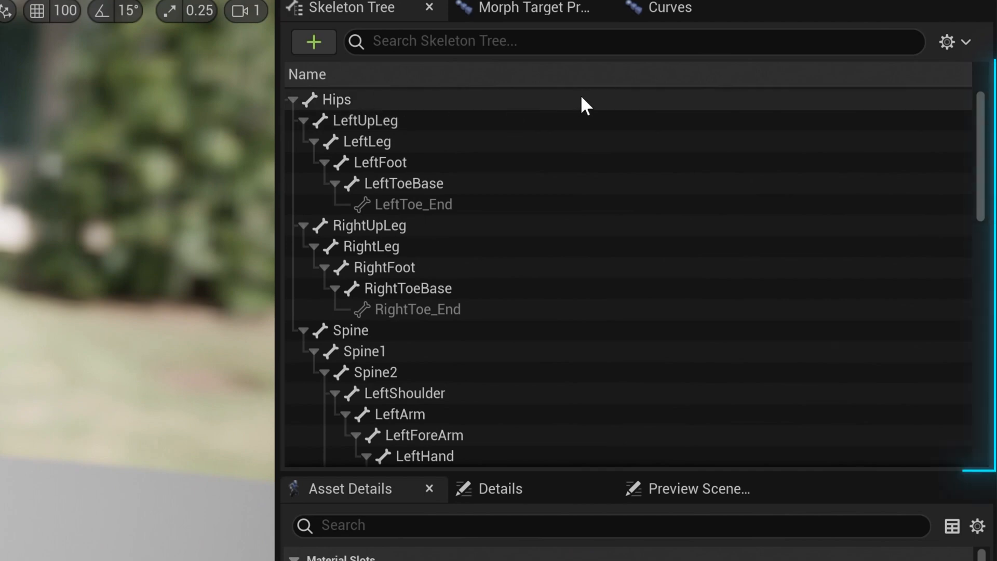
{"action": "scroll", "scroll_direction": "down", "scroll_amount": 3}
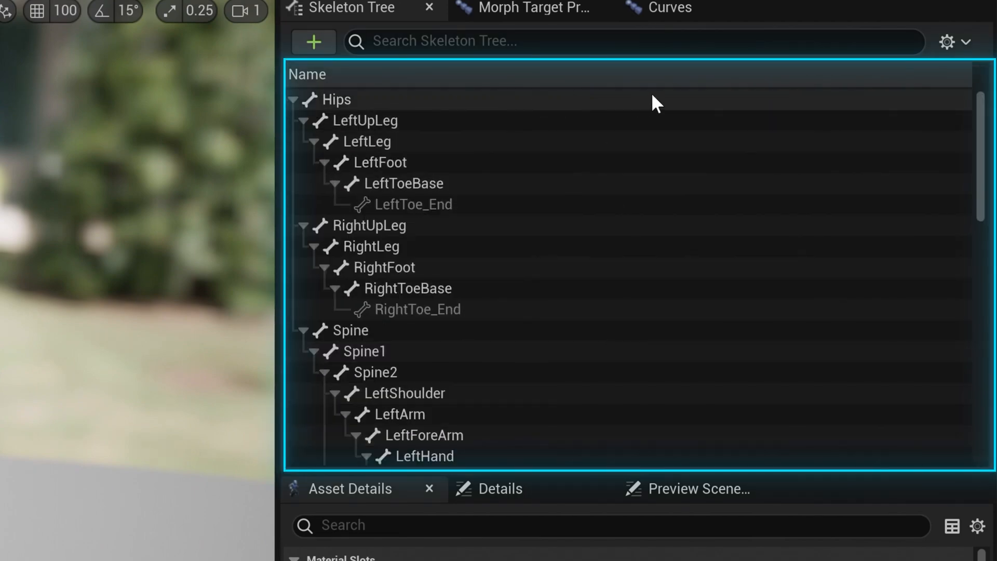
{"action": "mouse_move", "coordinate": [656, 365]}
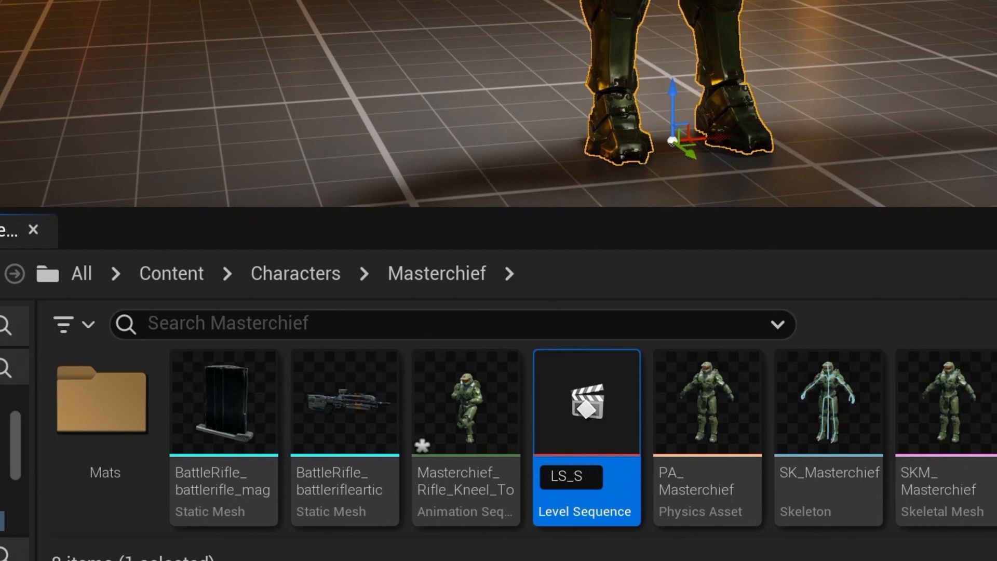
Add Master Chief with the rifle kneel animation to LS_Masterchief and set the sequence to 24 fps
{"action": "double_click", "coordinate": [585, 407]}
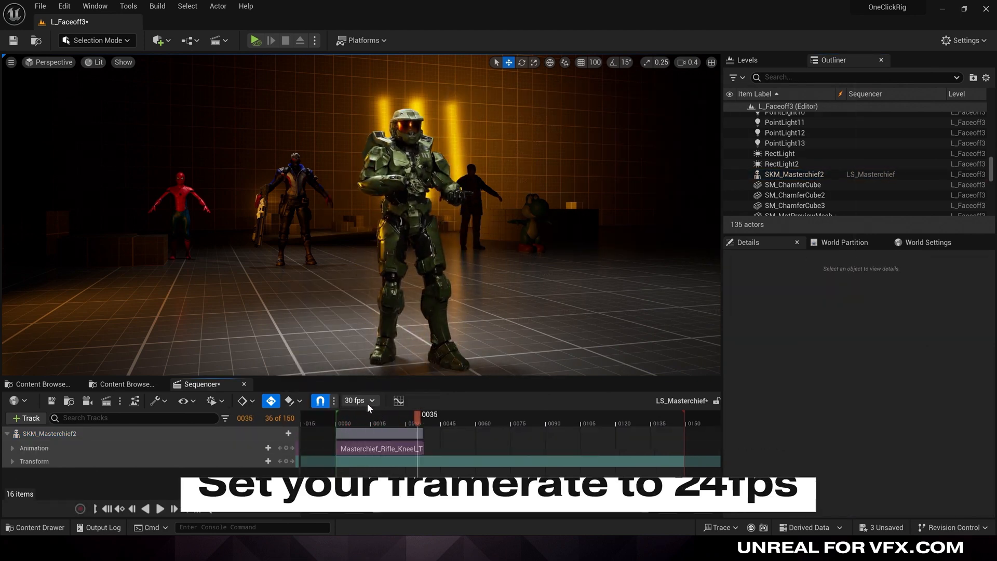
{"action": "left_click", "coordinate": [372, 401]}
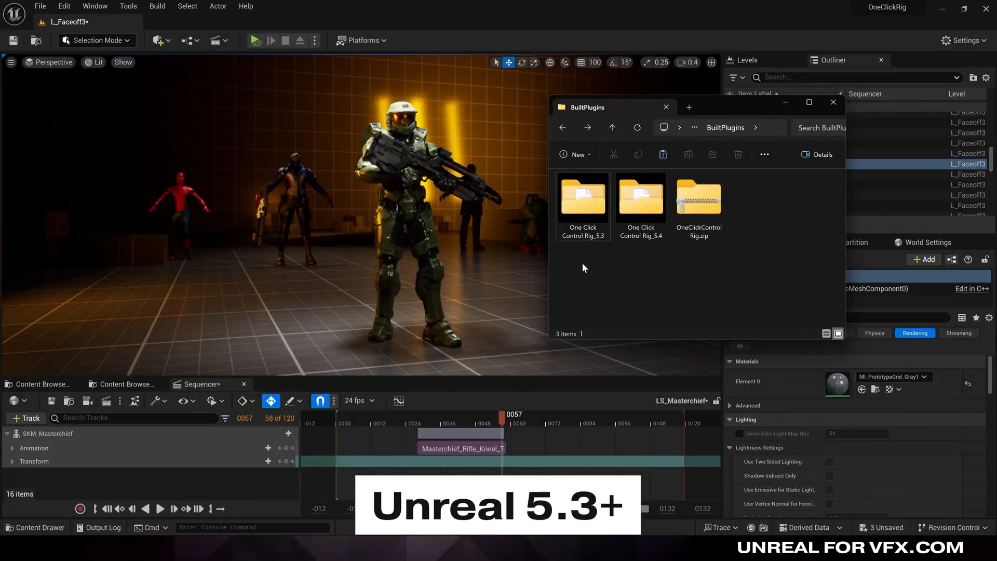
Reveal the OneClickRig 5.3 project on disk, create a Plugins folder there, and enter it
{"action": "left_click", "coordinate": [582, 198]}
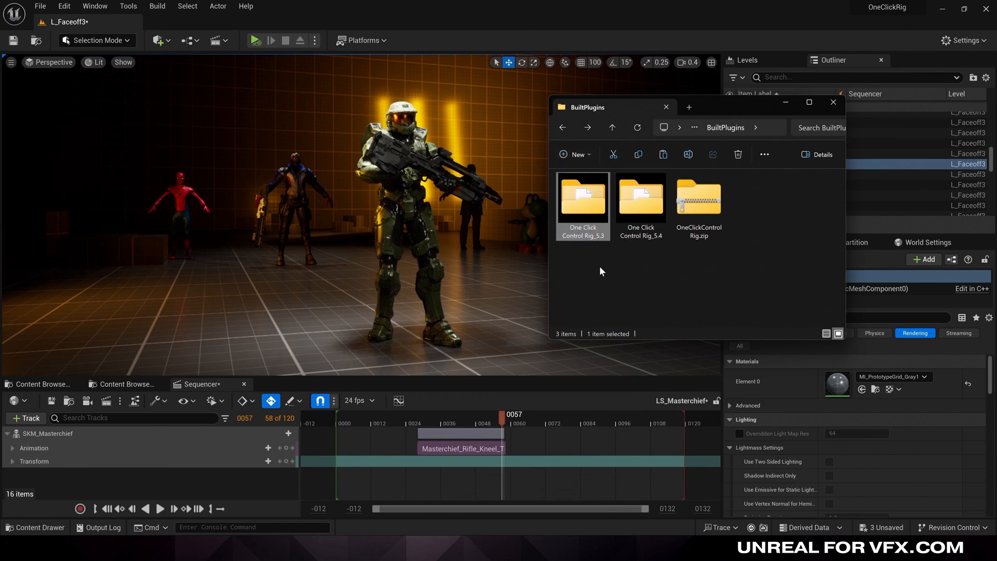
{"action": "mouse_move", "coordinate": [571, 338]}
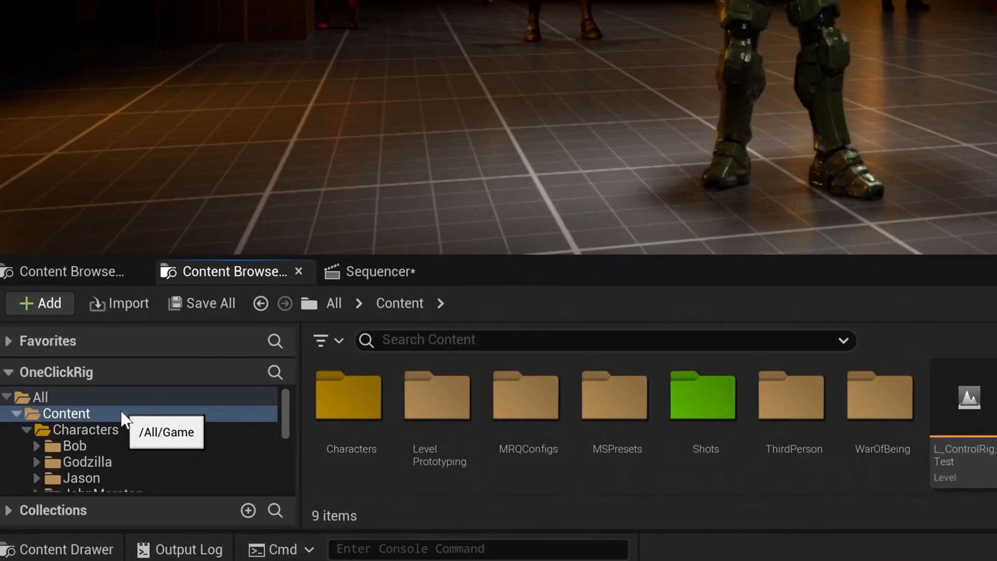
{"action": "right_click", "coordinate": [66, 413]}
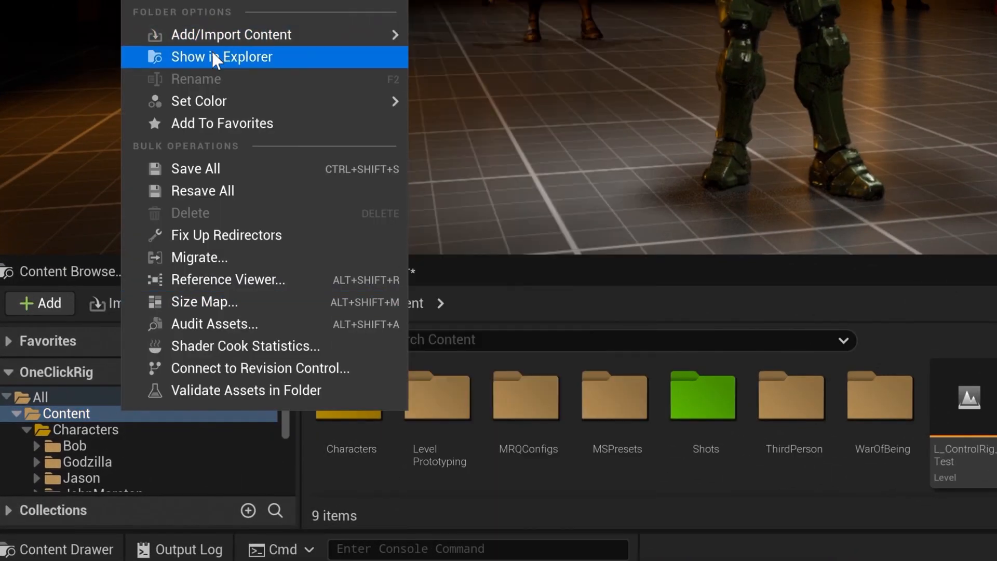
{"action": "mouse_move", "coordinate": [286, 67]}
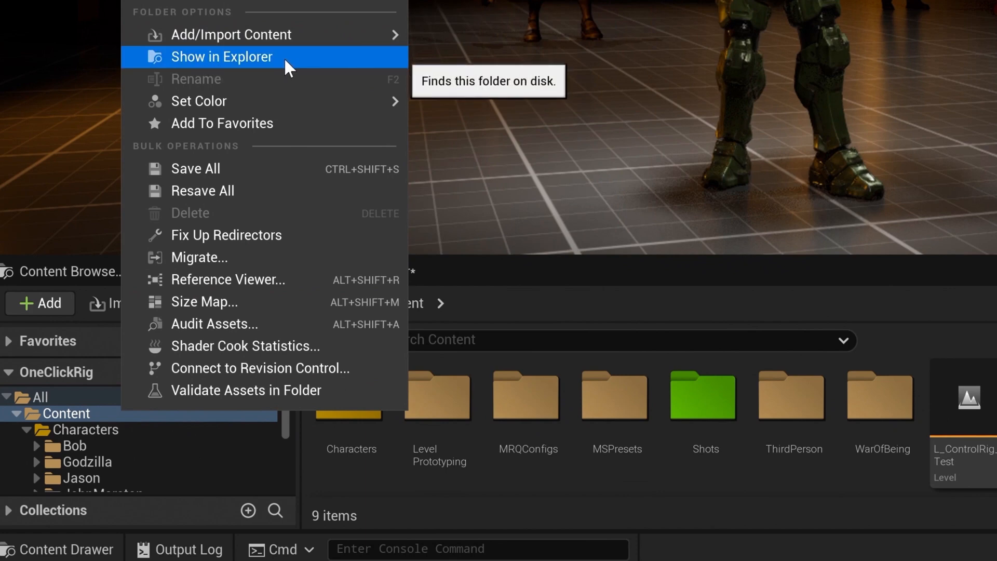
{"action": "mouse_move", "coordinate": [228, 67]}
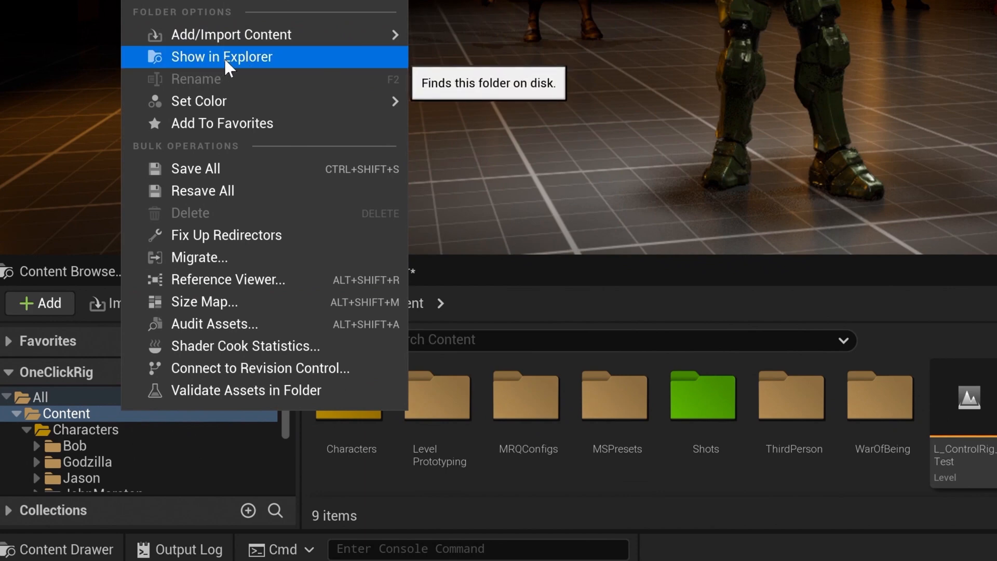
{"action": "left_click", "coordinate": [221, 56]}
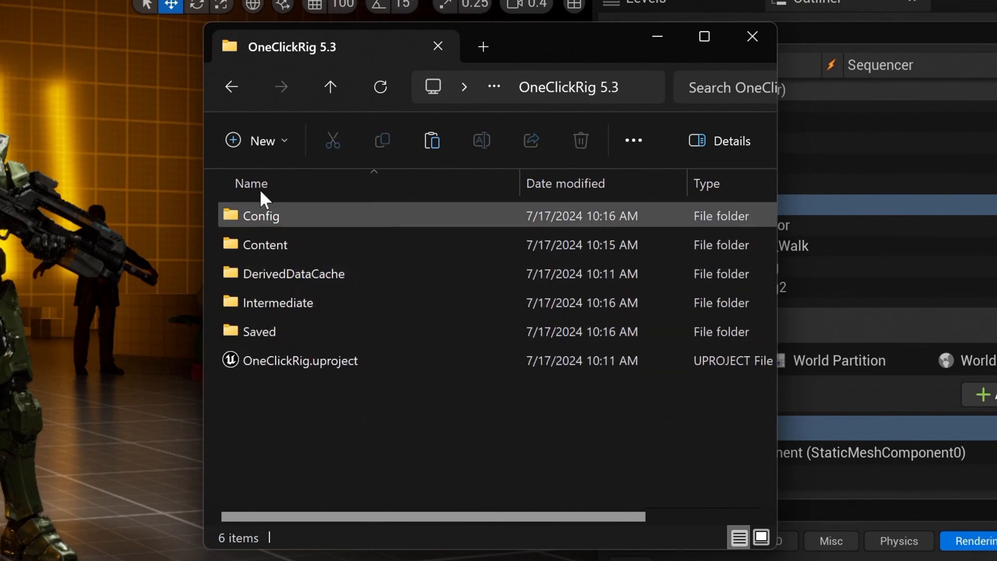
{"action": "type", "text": "P"}
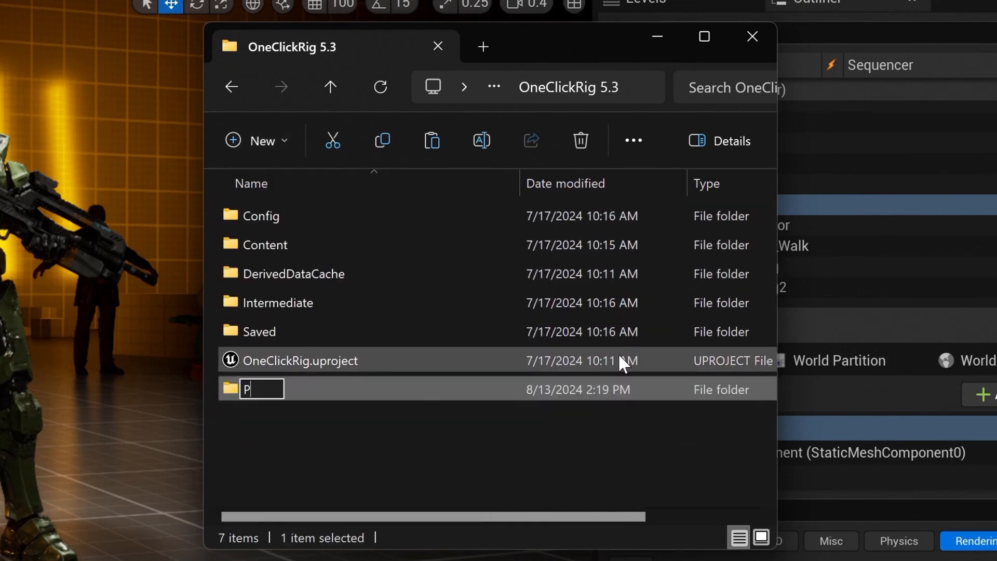
{"action": "type", "text": "Plugins"}
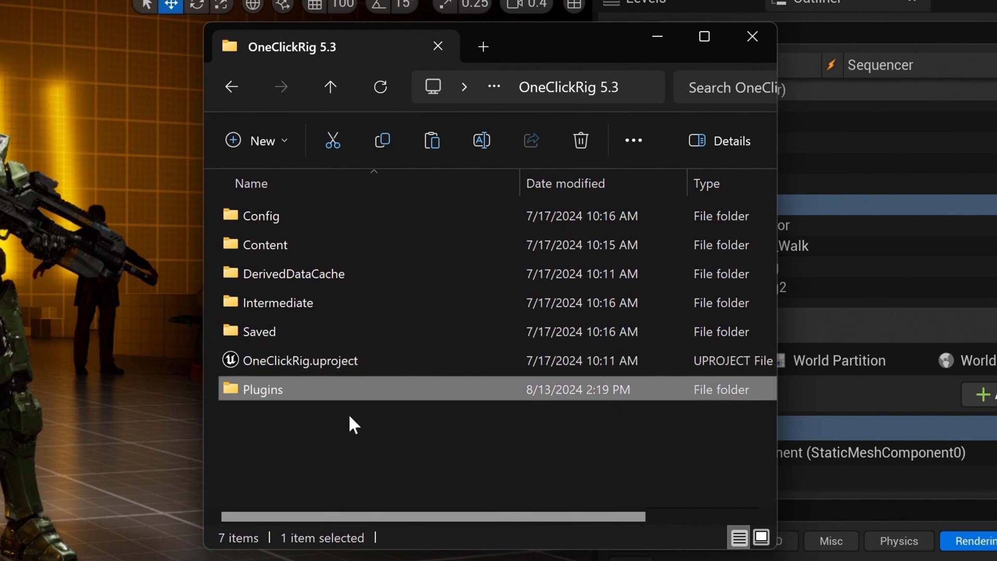
{"action": "mouse_move", "coordinate": [308, 428]}
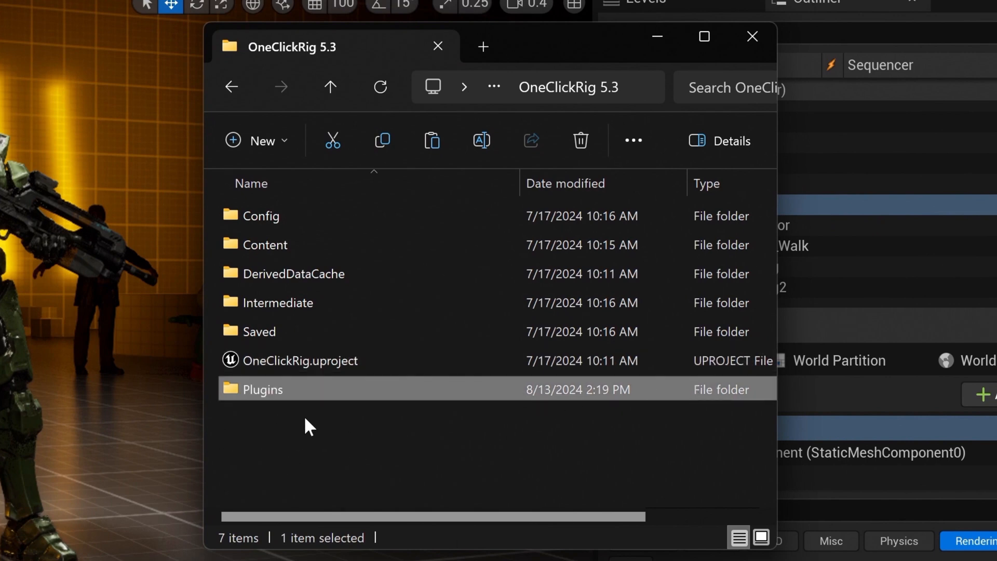
{"action": "double_click", "coordinate": [263, 388]}
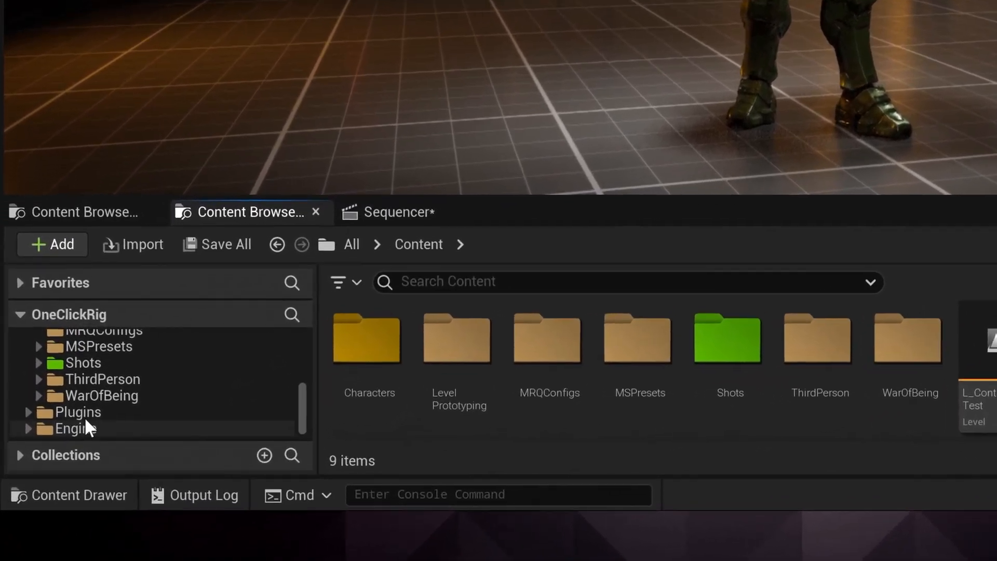
Browse Plugins > One Click Control Rig Content to reach the OneClick_CtrlRig asset
{"action": "left_click", "coordinate": [79, 412]}
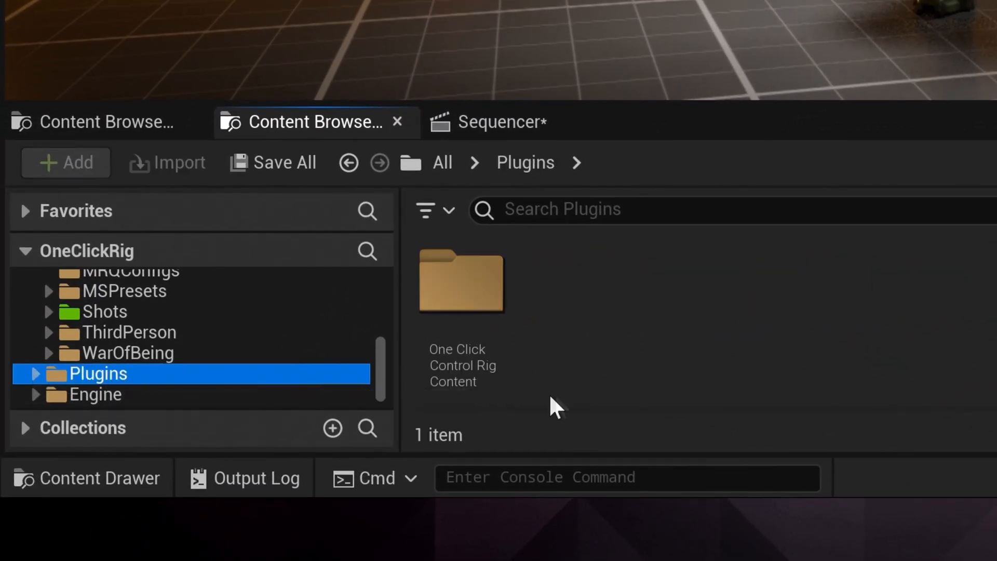
{"action": "double_click", "coordinate": [462, 283]}
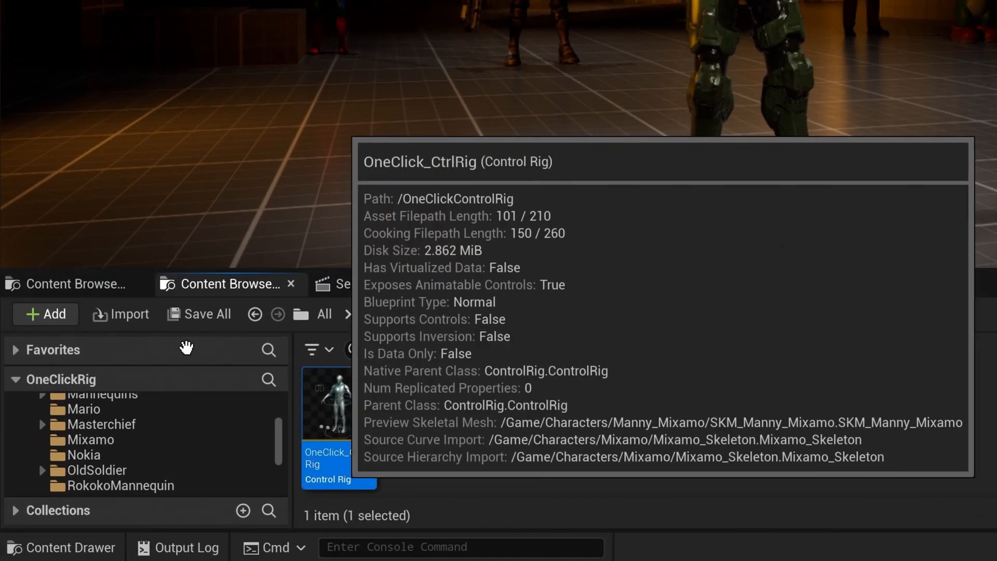
{"action": "mouse_move", "coordinate": [148, 434]}
{"action": "type", "text": "CR"}
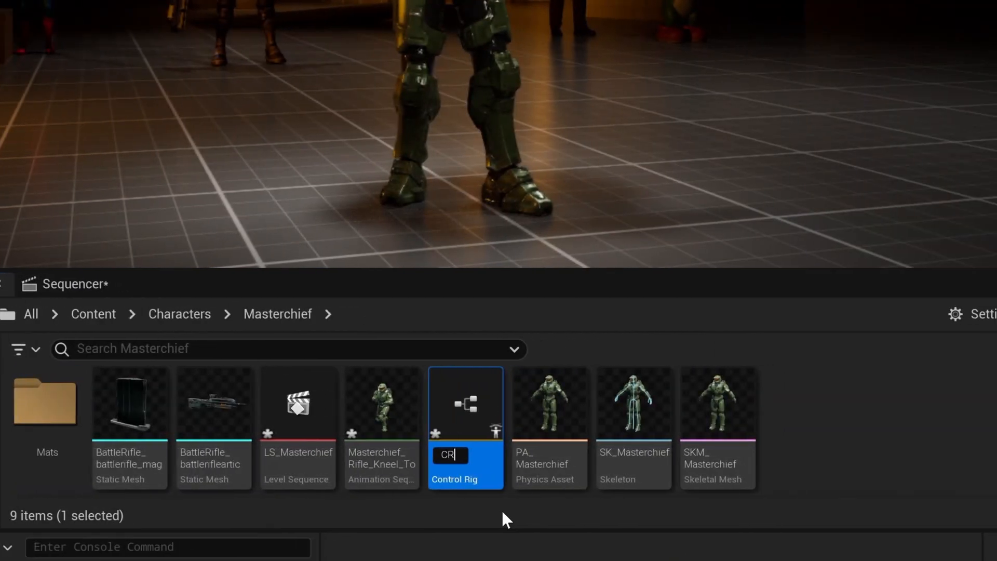
Name the rig CR_Masterchief and bring it up in the Control Rig editor
{"action": "type", "text": "_Masterch"}
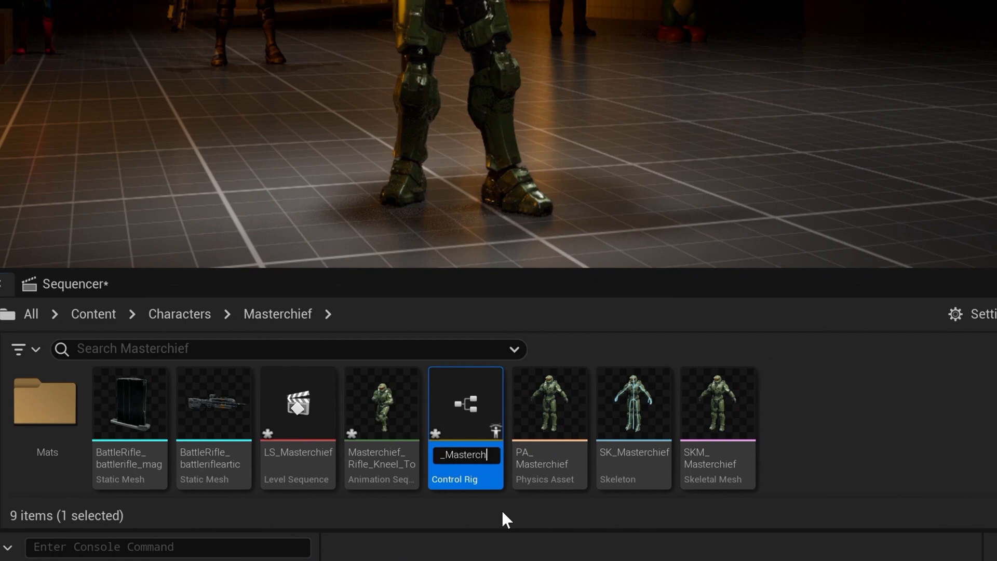
{"action": "double_click", "coordinate": [465, 403]}
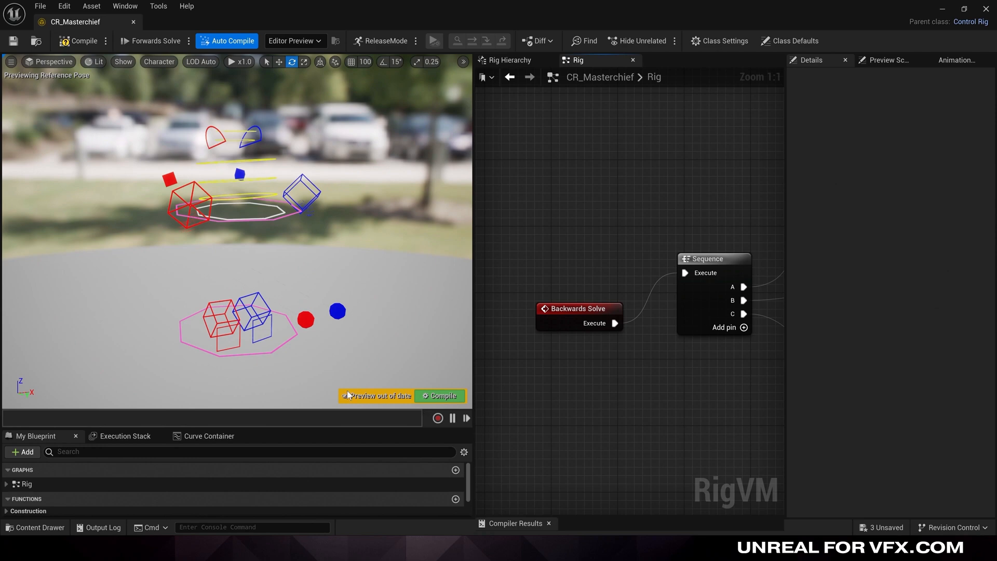
{"action": "mouse_move", "coordinate": [401, 308]}
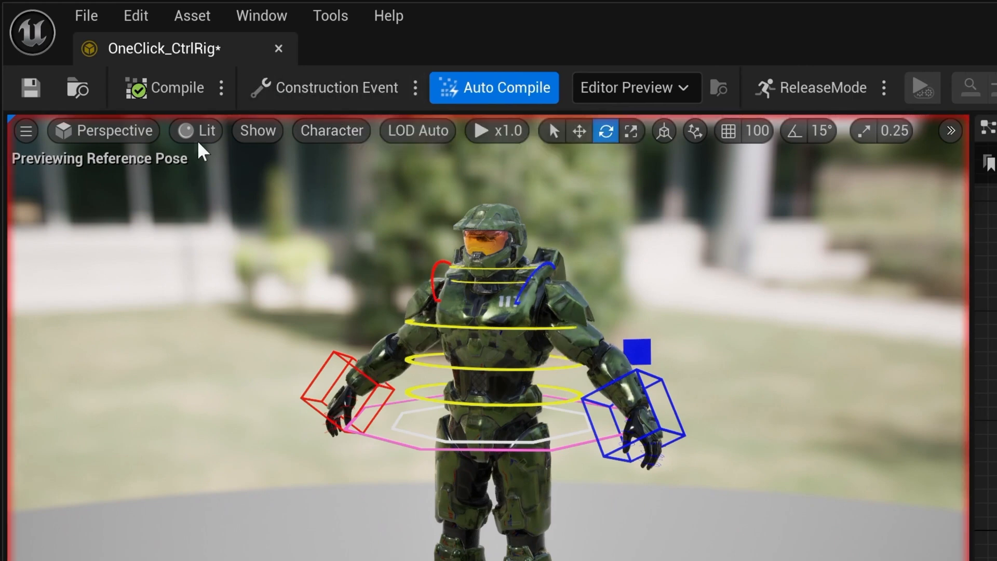
{"action": "left_click", "coordinate": [30, 87]}
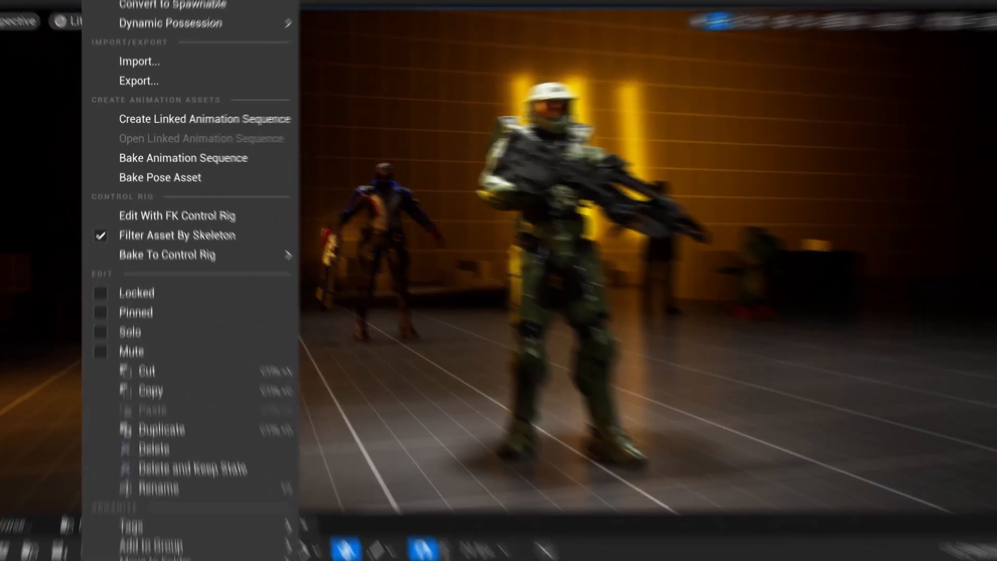
Bake the skeletal mesh animation onto the control rig, keying every control
{"action": "left_click", "coordinate": [183, 157]}
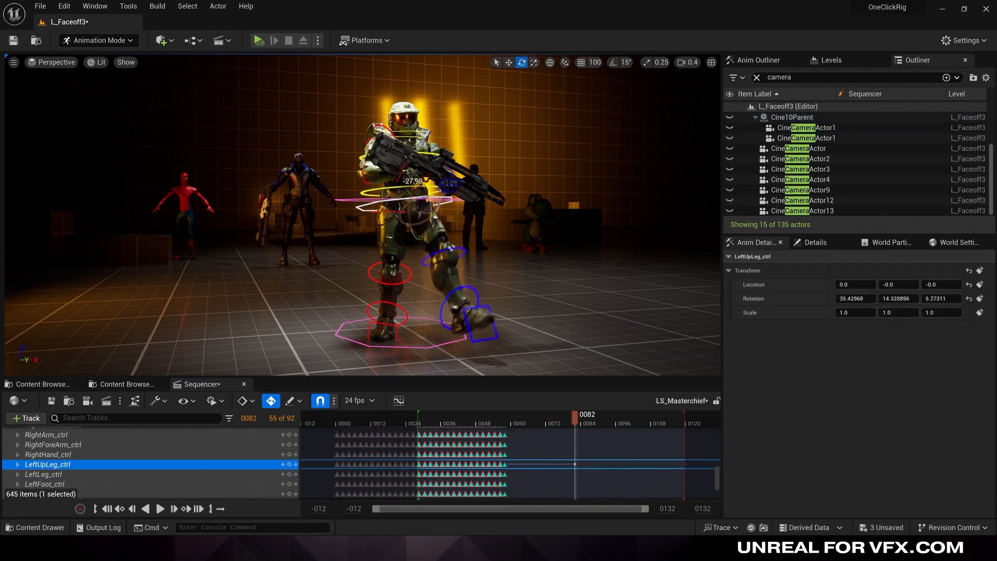
{"action": "left_click", "coordinate": [43, 474]}
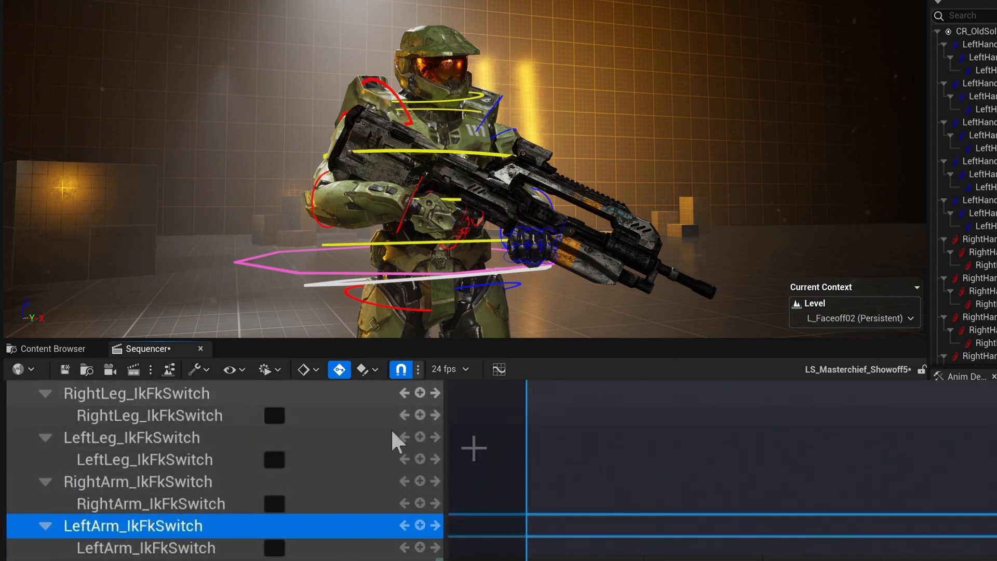
Enable the leg IkFkSwitch so the feet use IK controls
{"action": "left_click", "coordinate": [273, 504]}
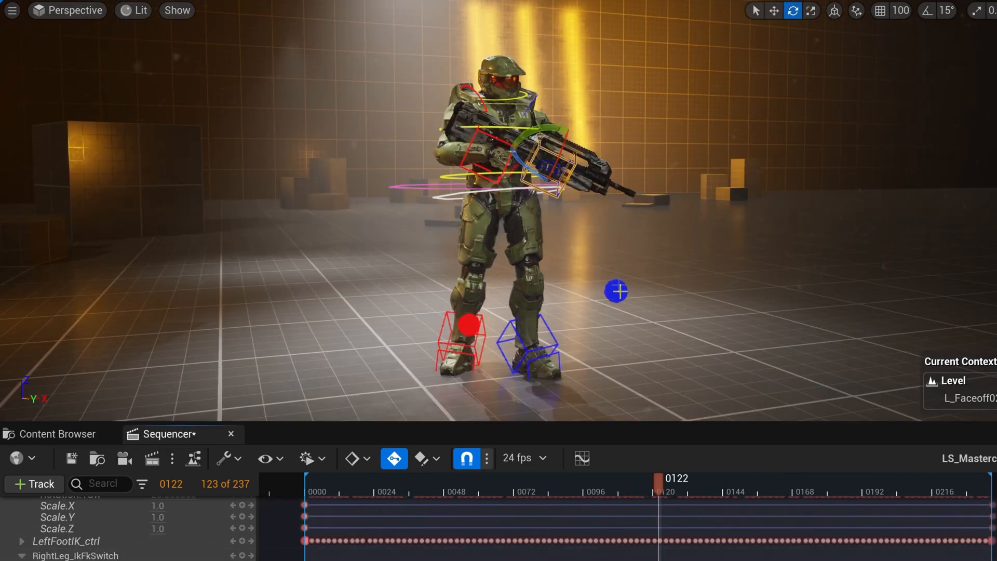
At frame 48, switch RightLeg_IkFkSwitch on and key it
{"action": "left_click", "coordinate": [773, 10]}
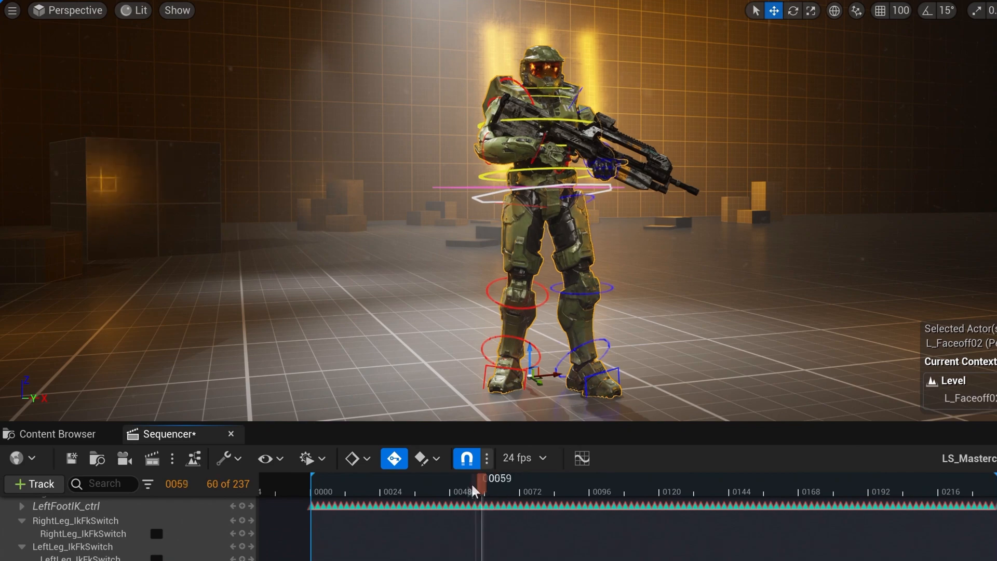
{"action": "left_click_drag", "start_coordinate": [483, 483], "coordinate": [315, 483]}
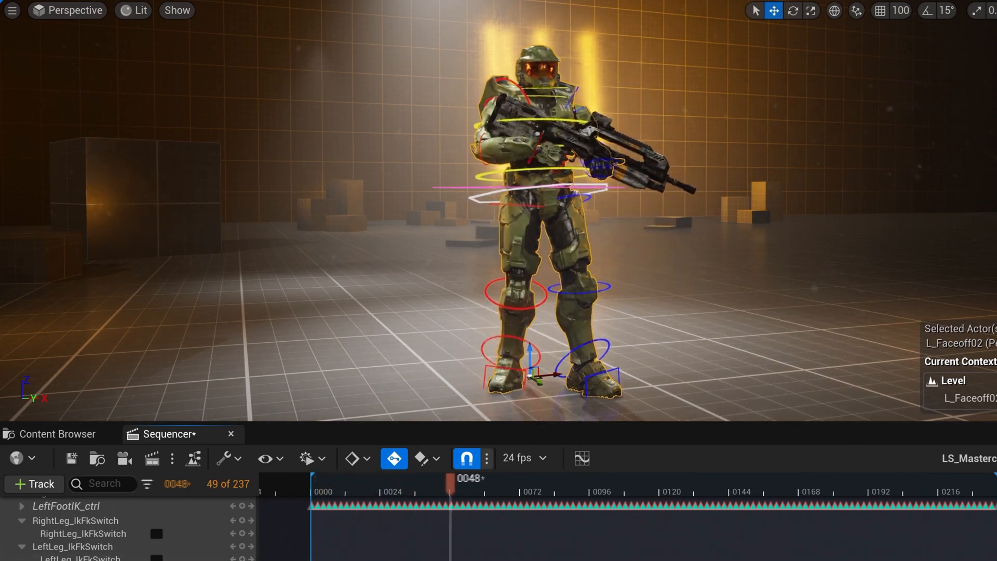
{"action": "left_click", "coordinate": [157, 534]}
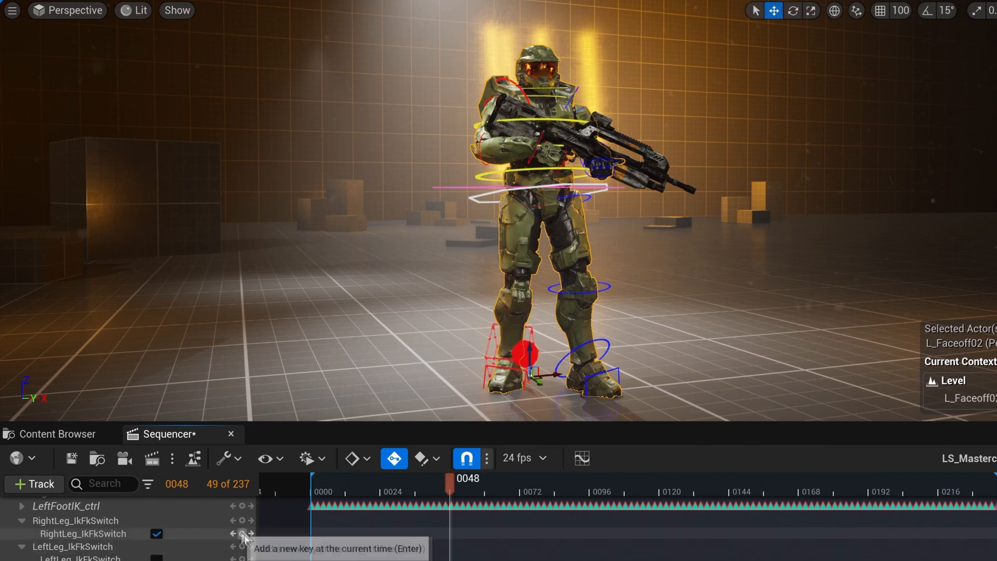
{"action": "left_click", "coordinate": [241, 534]}
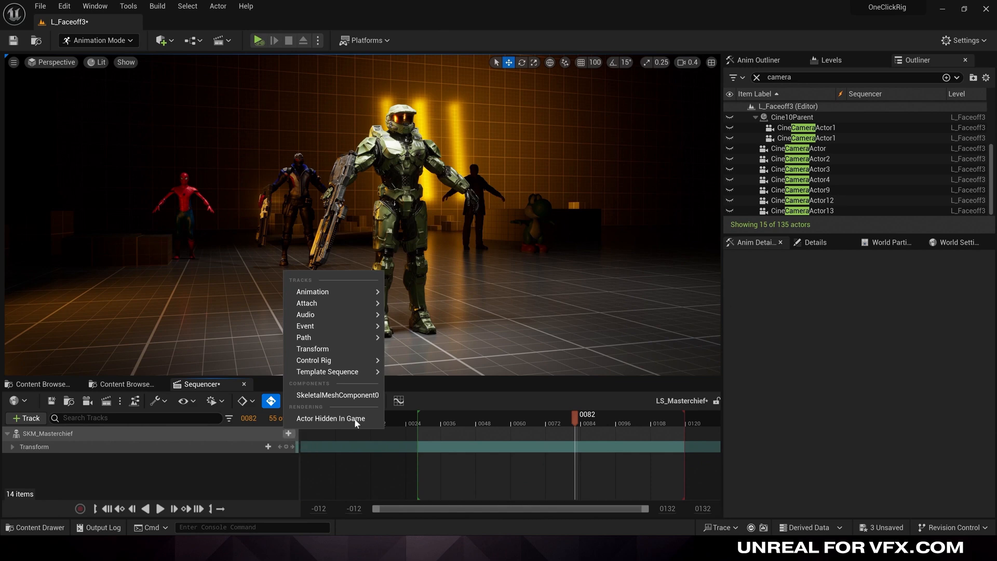
Add CR_Masterchief as an asset-based control rig track on SKM_Masterchief
{"action": "left_click", "coordinate": [314, 361]}
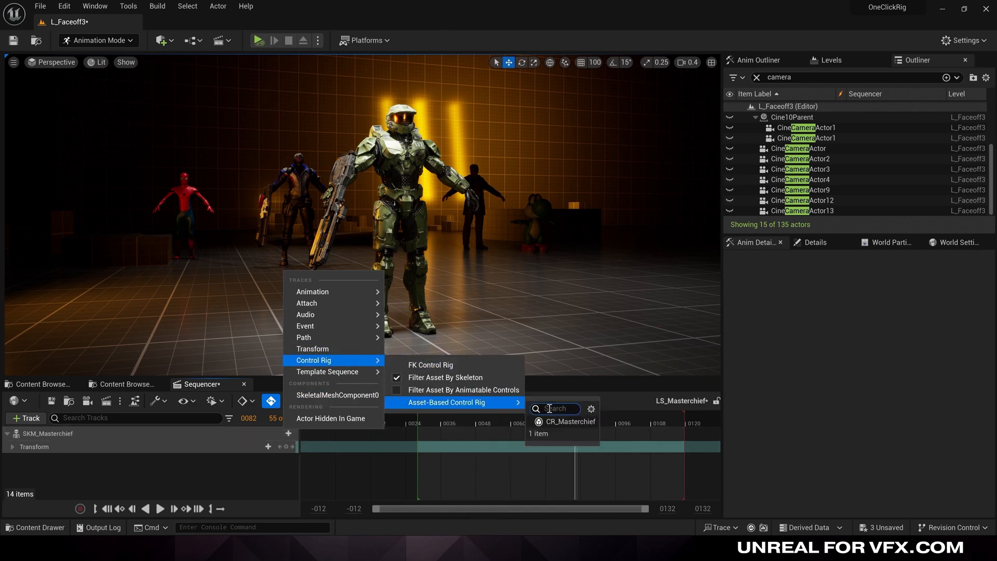
{"action": "left_click", "coordinate": [571, 421]}
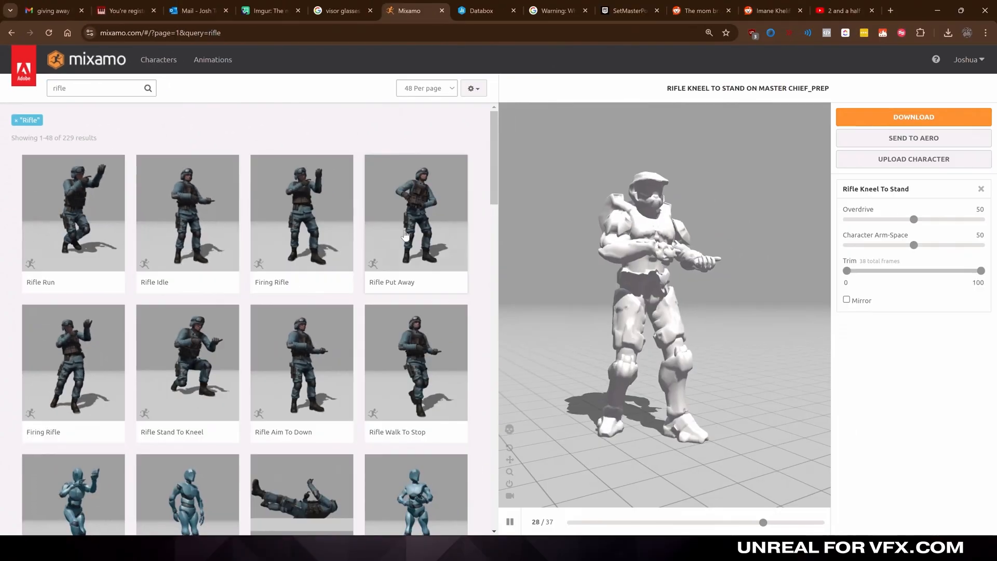
Scroll Mixamo's rifle results toward Rifle Kneel To Stand for download
{"action": "scroll", "scroll_direction": "down", "scroll_amount": 3}
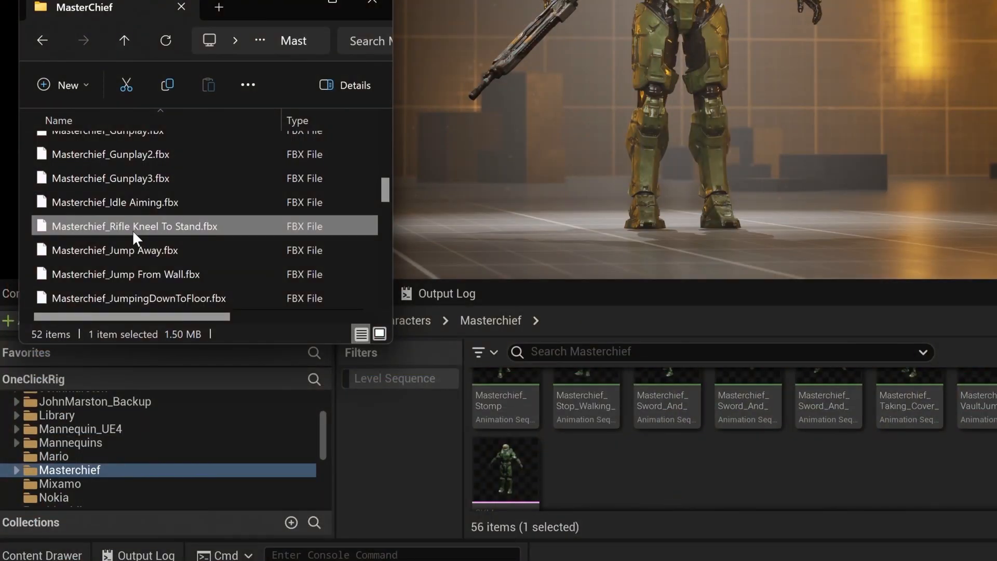
{"action": "mouse_move", "coordinate": [820, 492]}
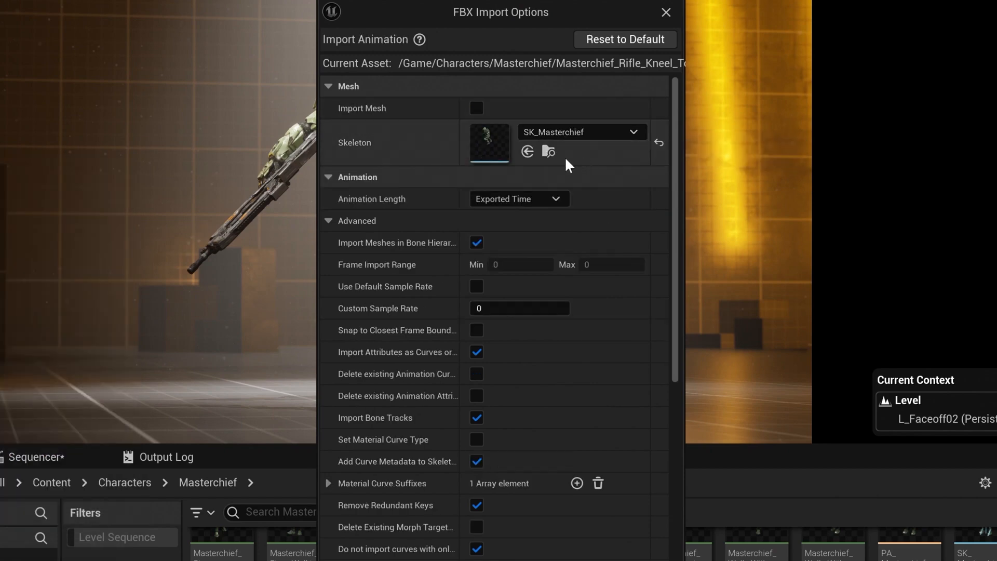
{"action": "mouse_move", "coordinate": [425, 203]}
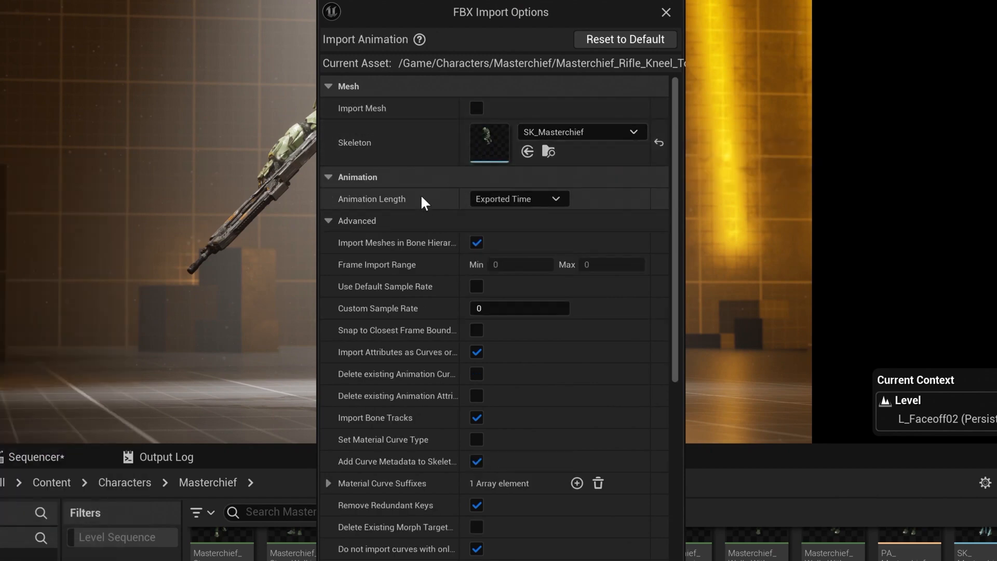
{"action": "mouse_move", "coordinate": [509, 171]}
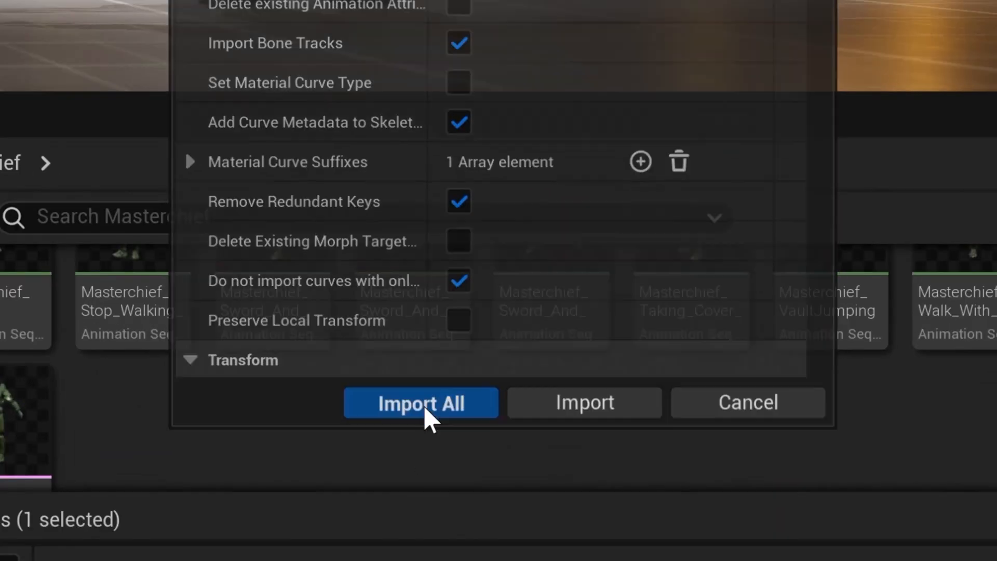
Import the Rifle Kneel To Stand FBX onto the SK_Masterchief skeleton
{"action": "left_click", "coordinate": [421, 403]}
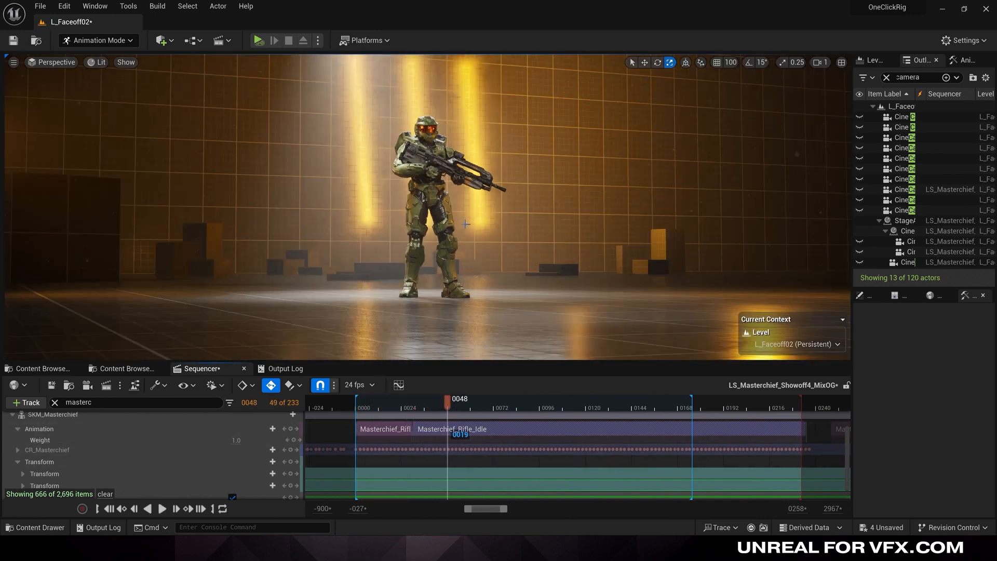
Overlap Rifle_Idle with Kneel_To_Stand and scrub through the resulting blend
{"action": "left_click_drag", "start_coordinate": [449, 399], "coordinate": [414, 399]}
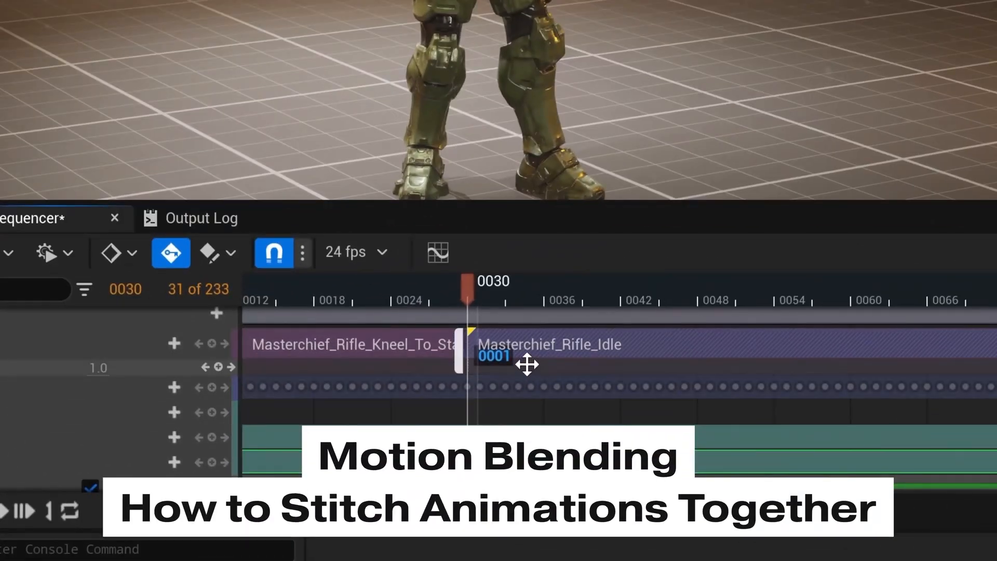
{"action": "mouse_move", "coordinate": [509, 366]}
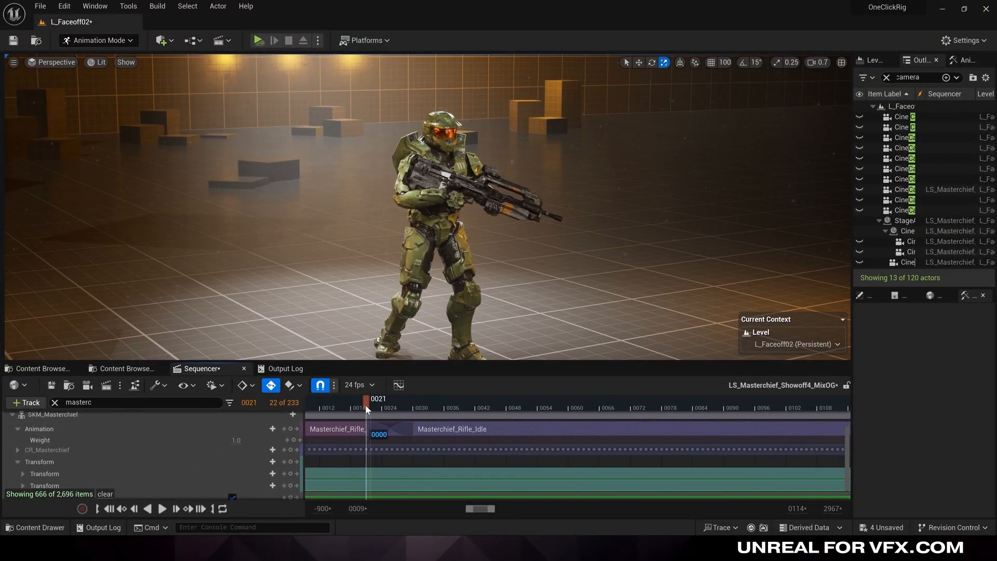
{"action": "left_click_drag", "start_coordinate": [366, 407], "coordinate": [377, 407]}
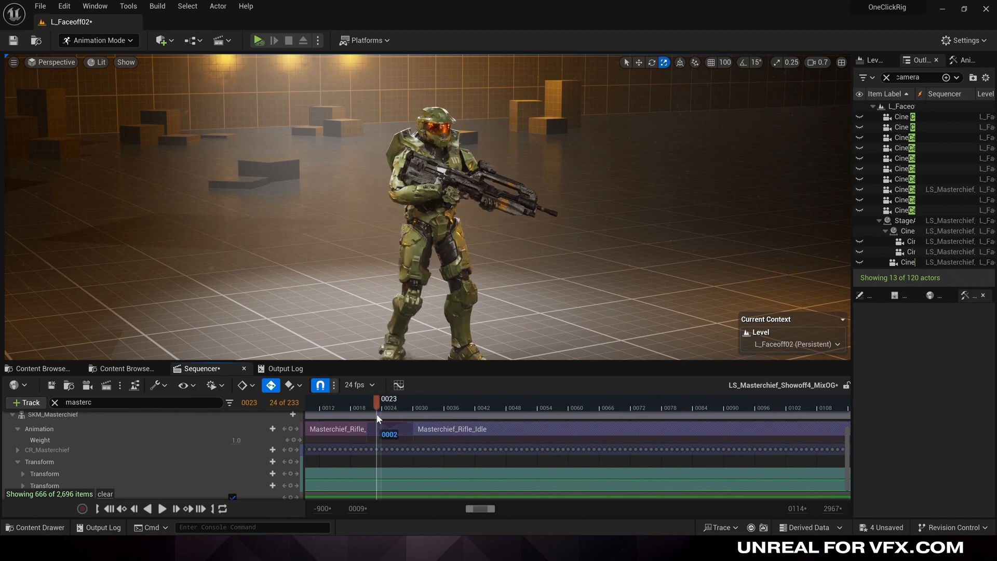
{"action": "left_click_drag", "start_coordinate": [376, 399], "coordinate": [426, 399]}
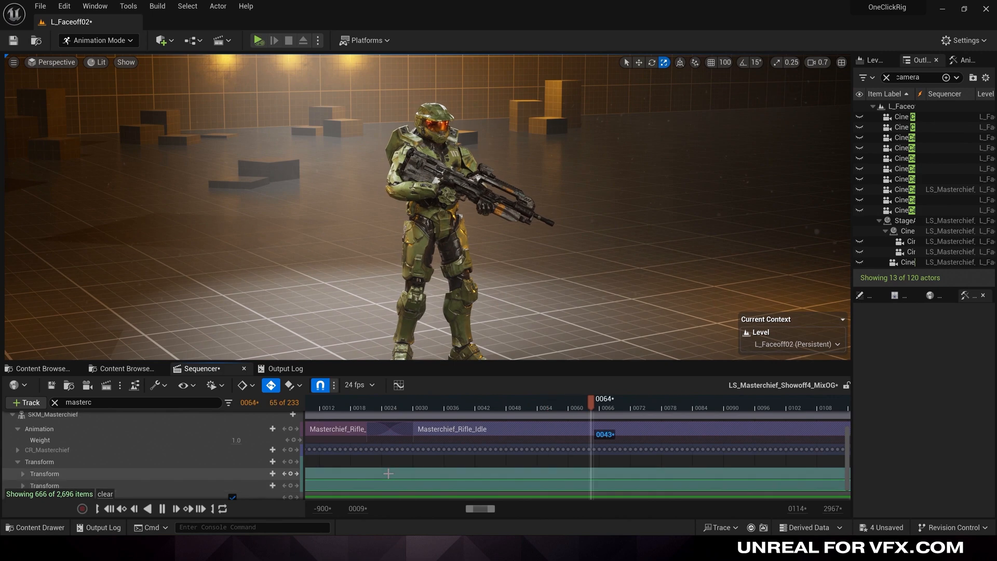
{"action": "left_click", "coordinate": [162, 508]}
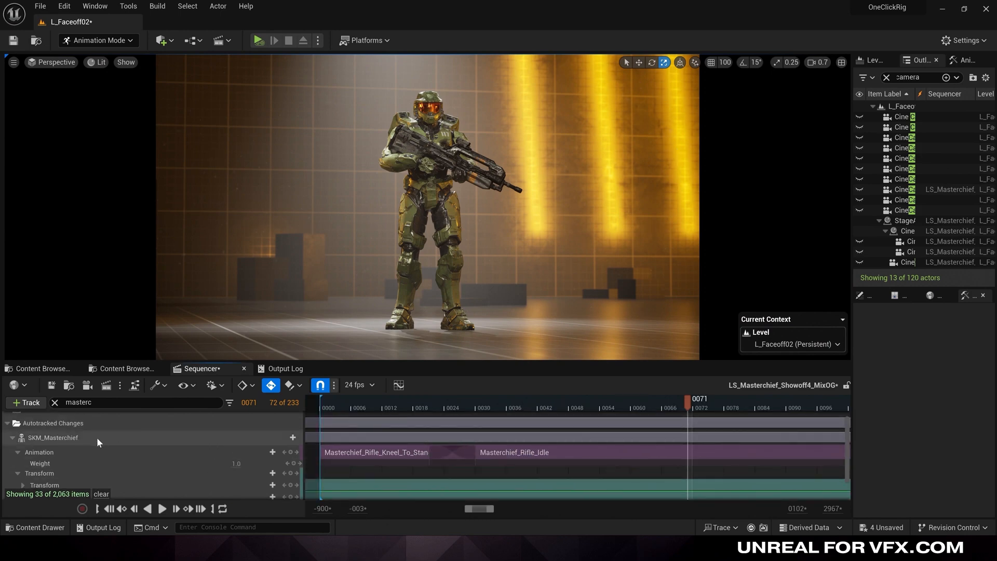
Bake the blended SKM_Masterchief animation to CR_Masterchief and select LeftUpLeg_ctrl
{"action": "right_click", "coordinate": [53, 438]}
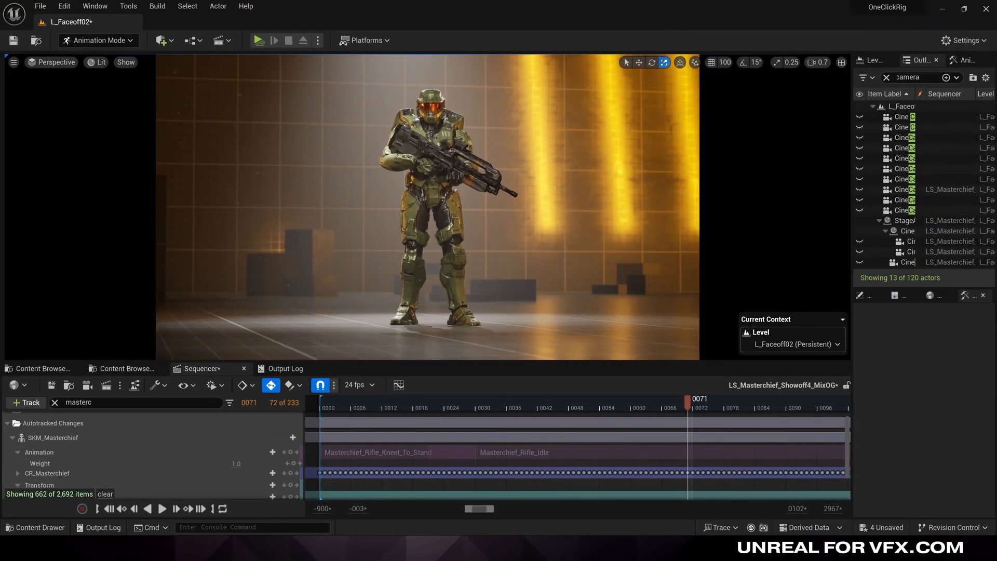
{"action": "left_click", "coordinate": [53, 437]}
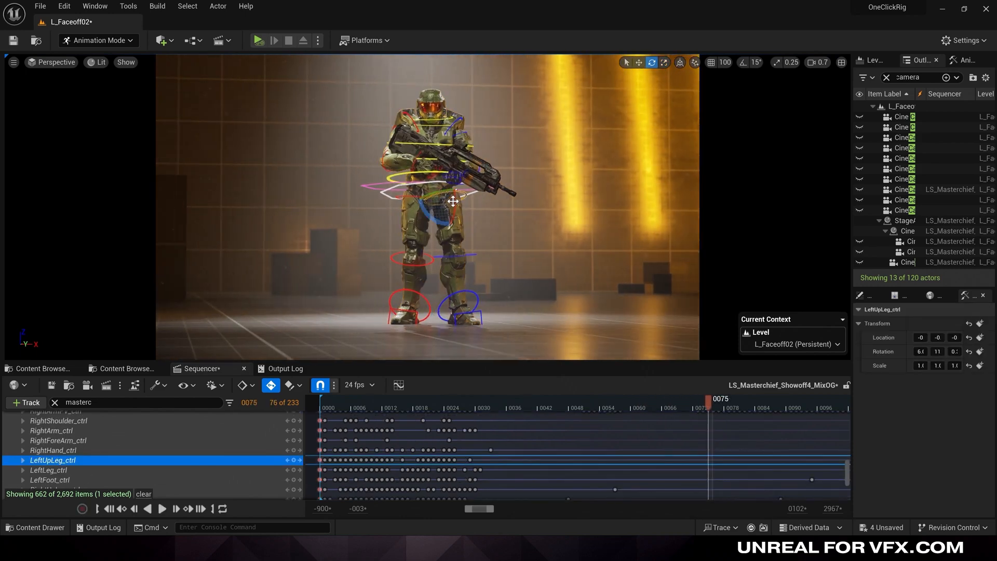
Lift the left leg with LeftUpLeg_ctrl to test the baked rig
{"action": "left_click_drag", "start_coordinate": [453, 201], "coordinate": [498, 210]}
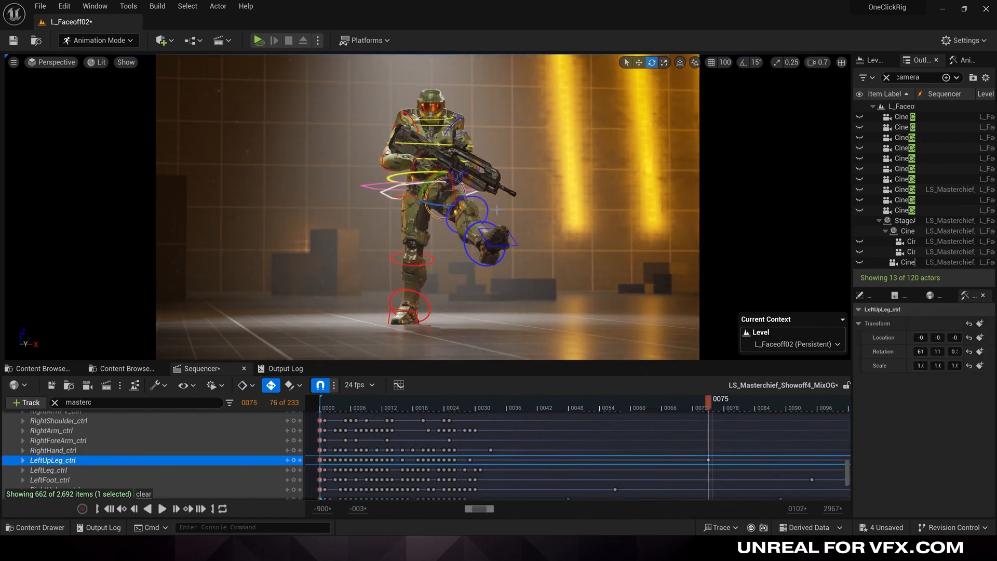
{"action": "left_click", "coordinate": [51, 470]}
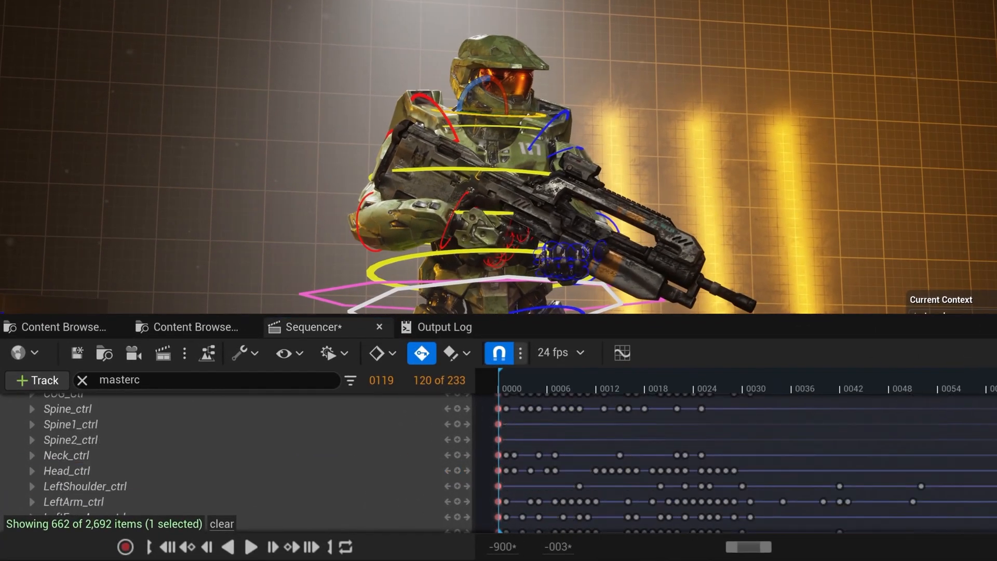
Expand Head_ctrl and adjust its rotation keys
{"action": "left_click", "coordinate": [67, 471]}
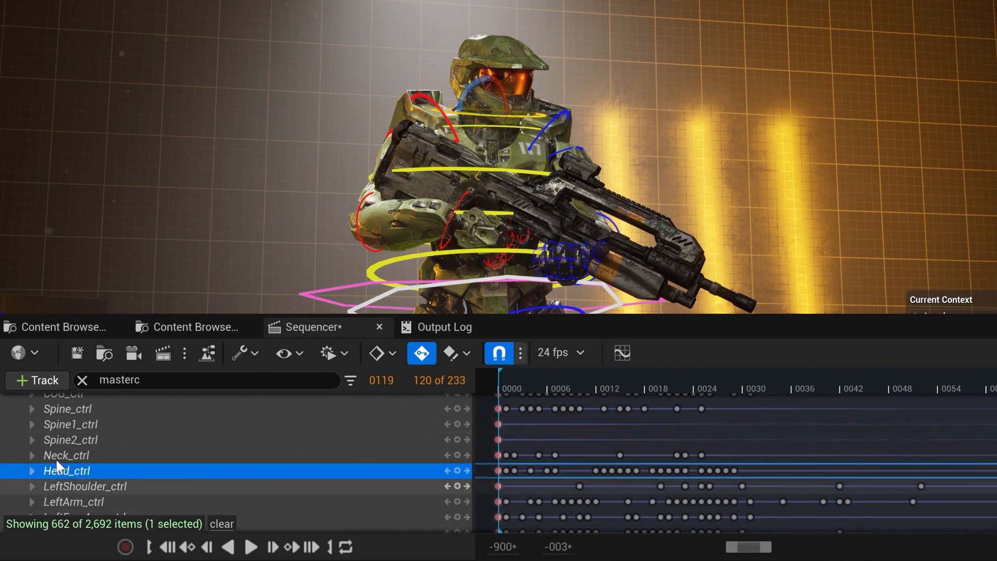
{"action": "left_click", "coordinate": [31, 471]}
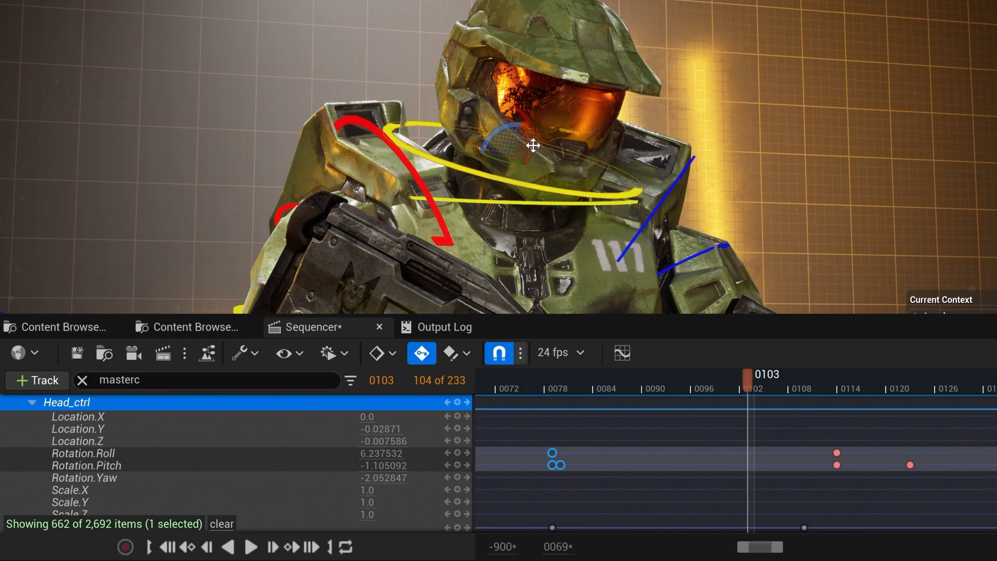
{"action": "left_click_drag", "start_coordinate": [533, 146], "coordinate": [560, 162]}
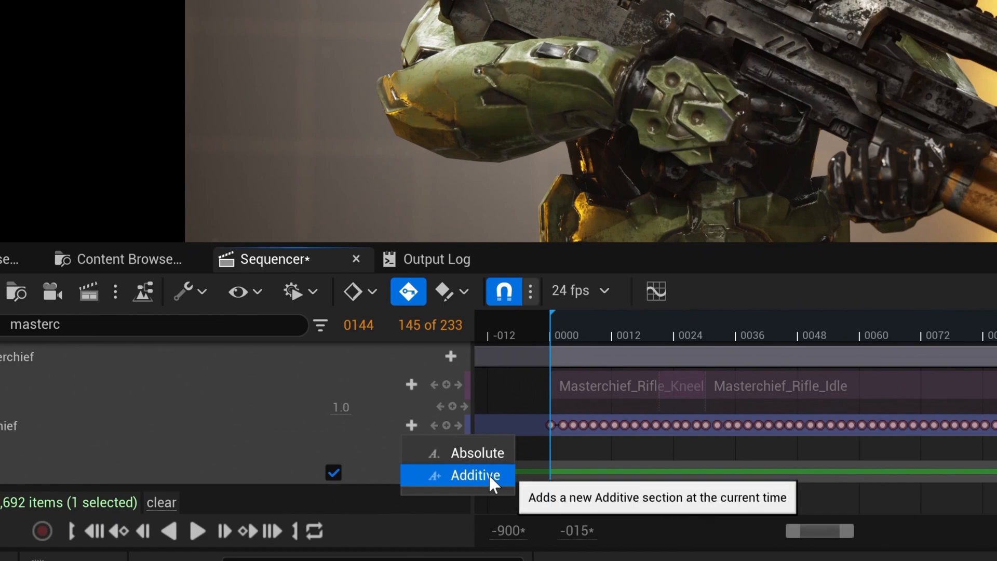
Add an Additive CR_Masterchief section at frame 144 and show the rig controls on Master Chief
{"action": "left_click", "coordinate": [478, 475]}
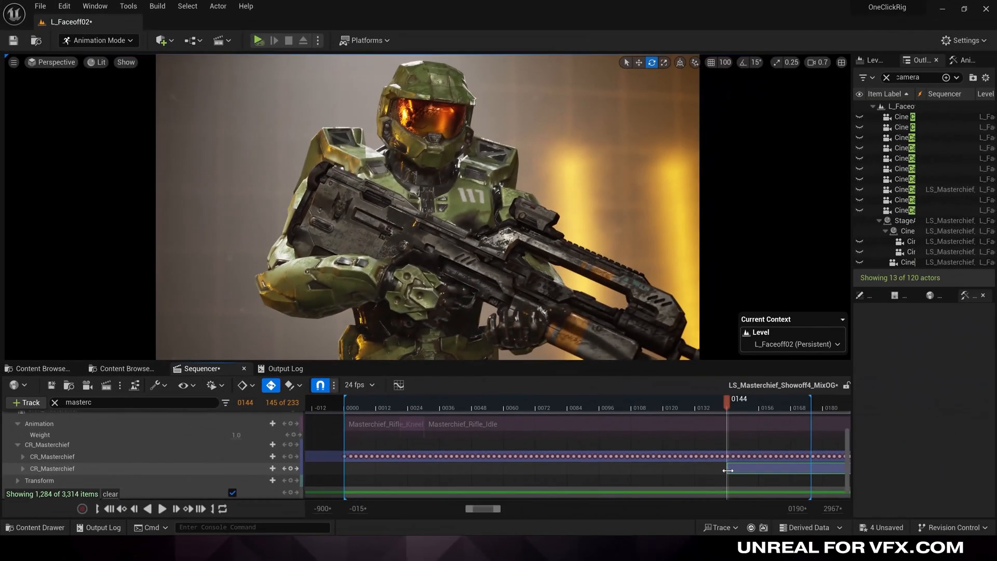
{"action": "left_click", "coordinate": [52, 469]}
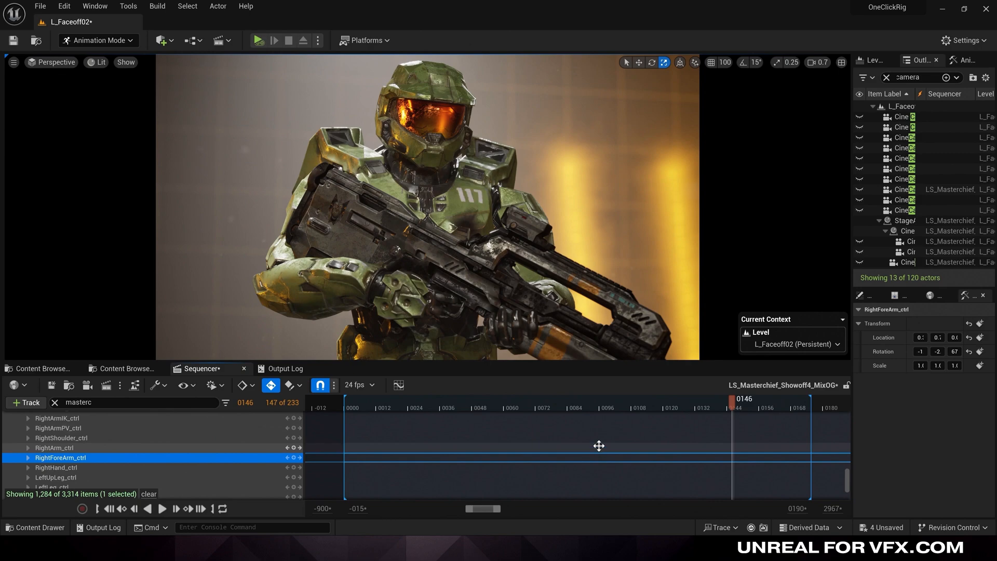
{"action": "right_click", "coordinate": [60, 457]}
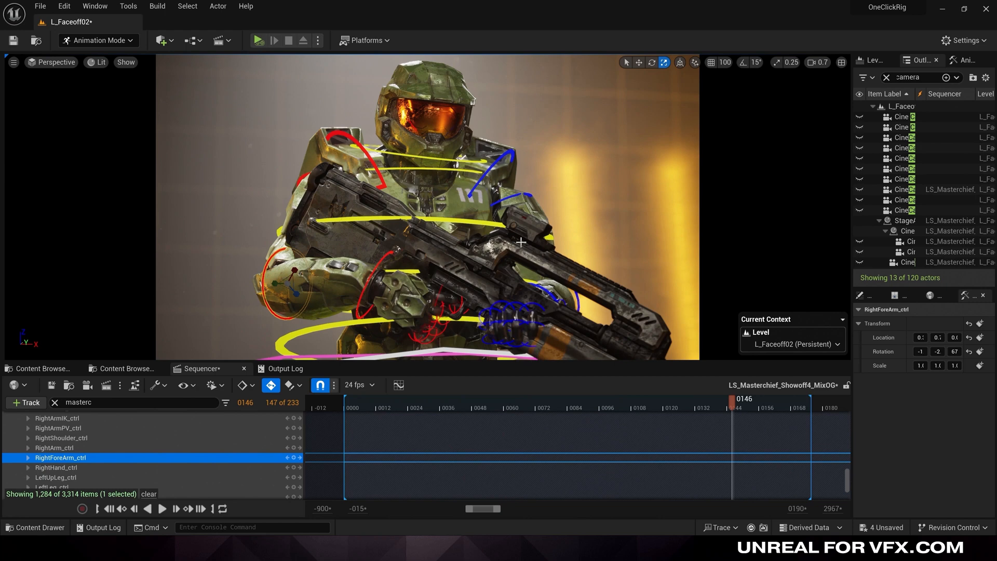
{"action": "mouse_move", "coordinate": [623, 320]}
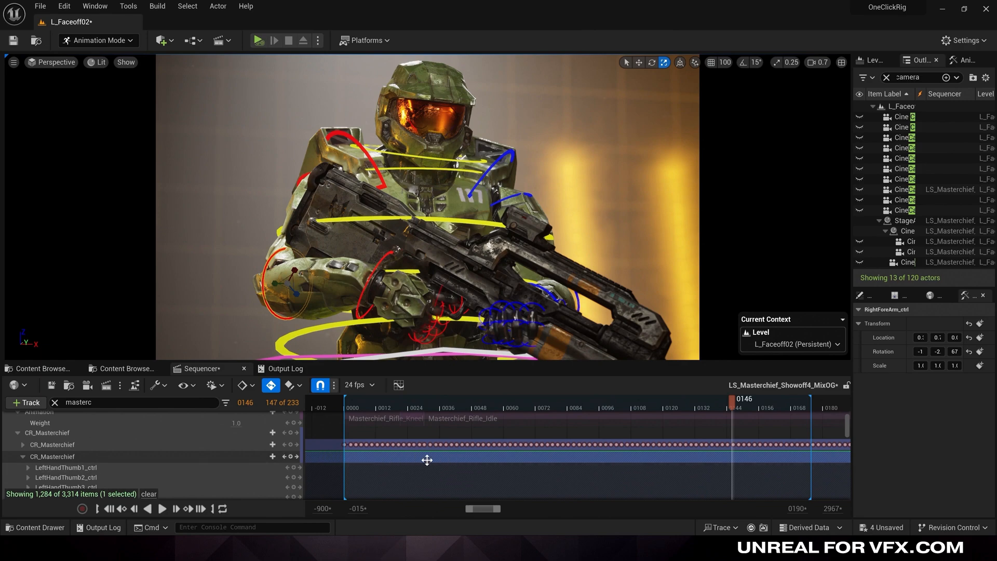
Enable Key This Section on the additive layer, tick LeftArm_IkFkSwitch, and key LeftArmIK_ctrl onto the rifle around frame 146
{"action": "right_click", "coordinate": [427, 460]}
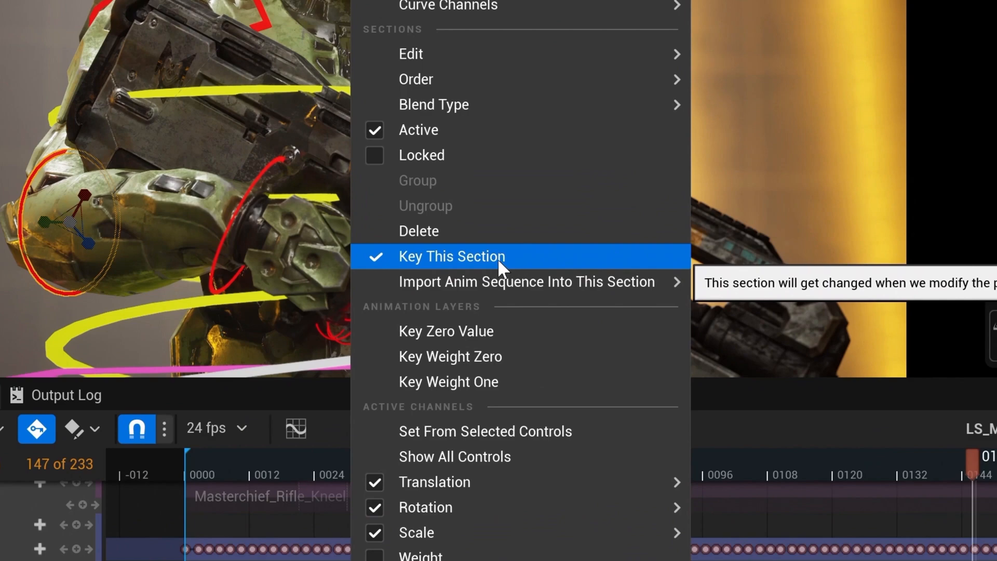
{"action": "left_click", "coordinate": [451, 256]}
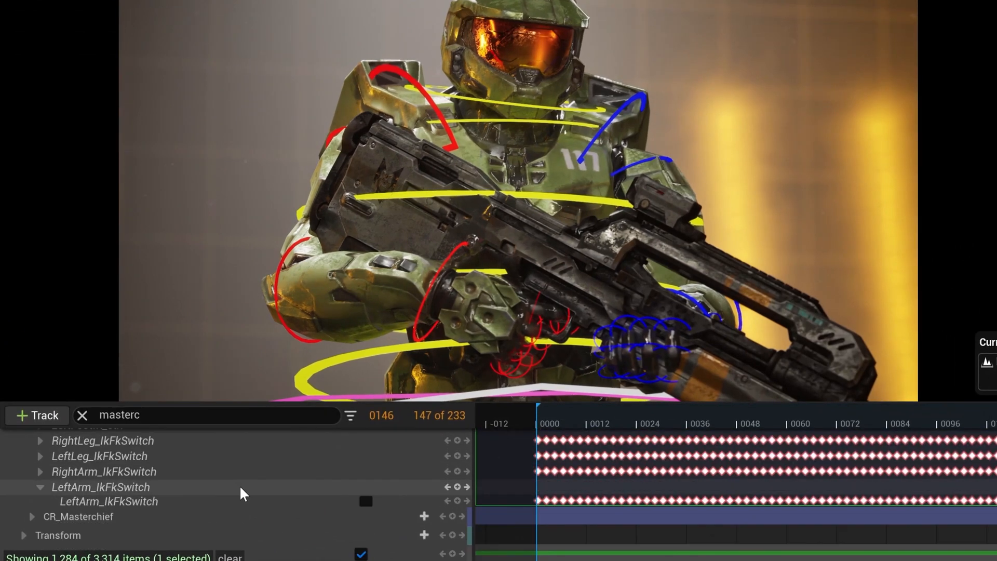
{"action": "mouse_move", "coordinate": [300, 471]}
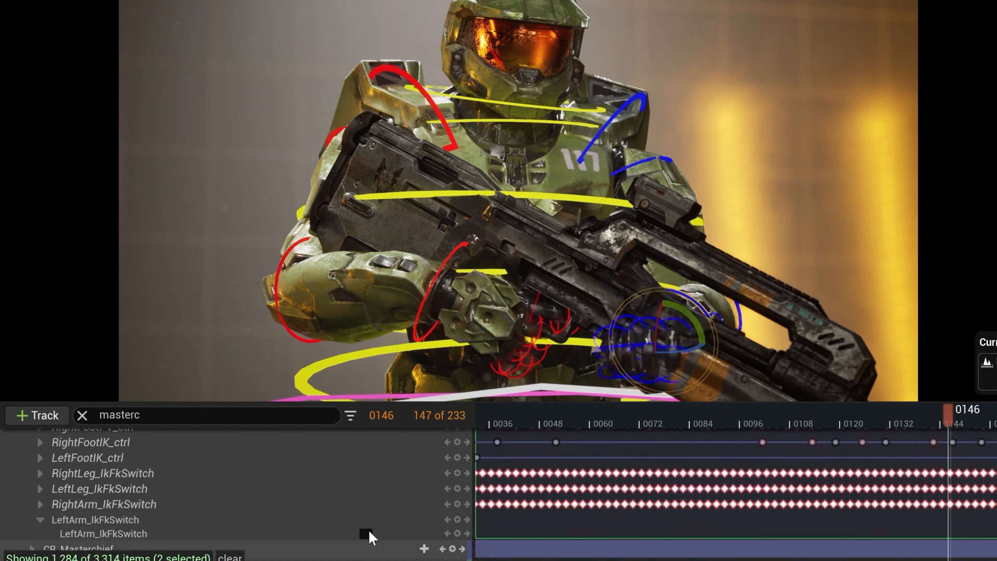
{"action": "left_click", "coordinate": [365, 534]}
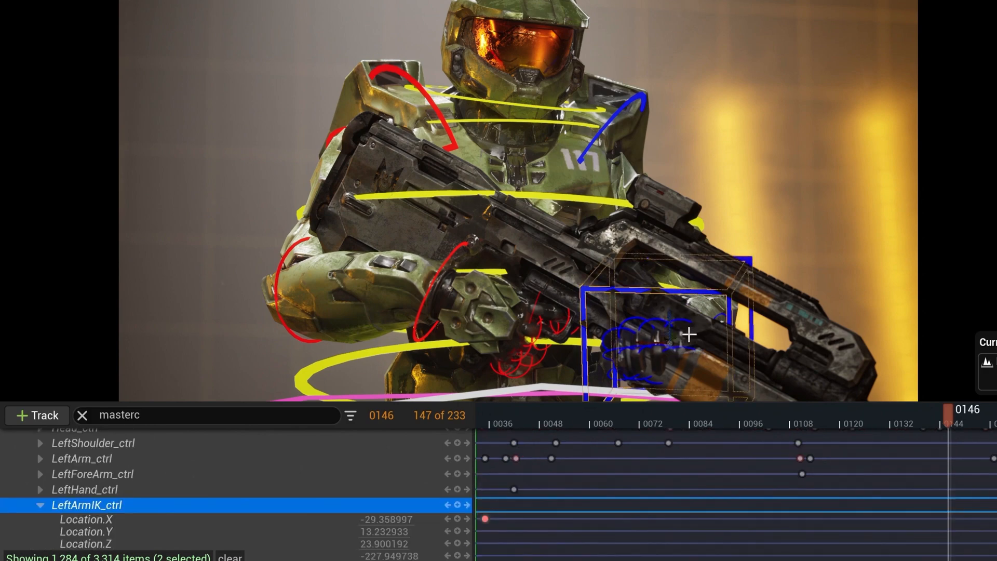
{"action": "left_click_drag", "start_coordinate": [687, 334], "coordinate": [662, 254]}
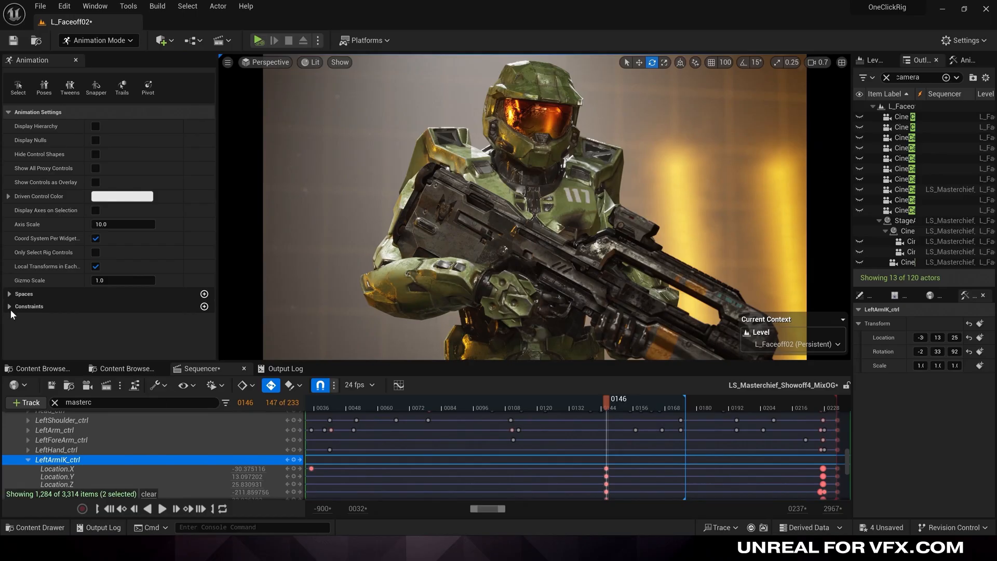
Expand the Constraints settings, select LeftArmIK_ctrl, and switch to LS_Masterchief_Showoff4_v2
{"action": "left_click", "coordinate": [9, 306]}
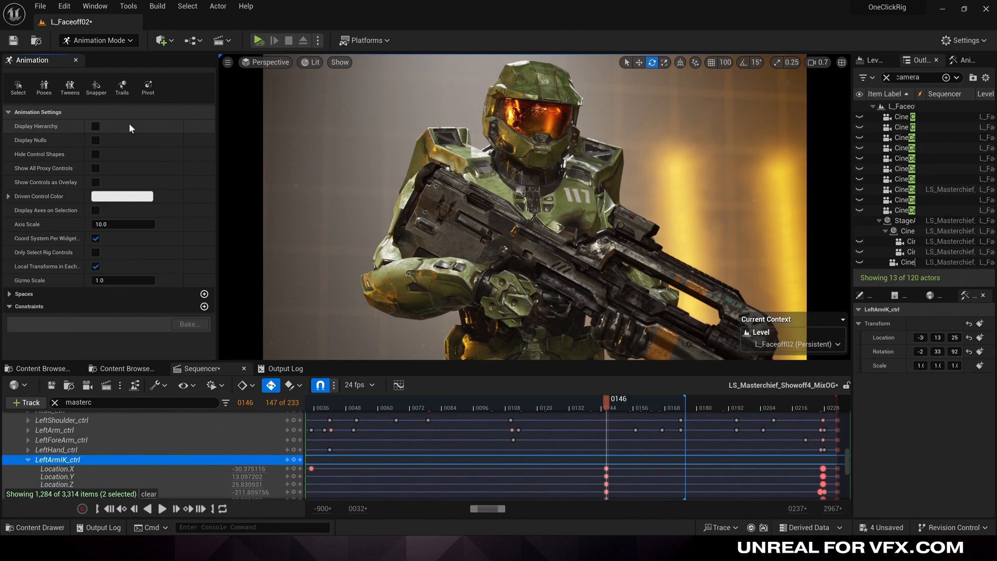
{"action": "left_click", "coordinate": [99, 41]}
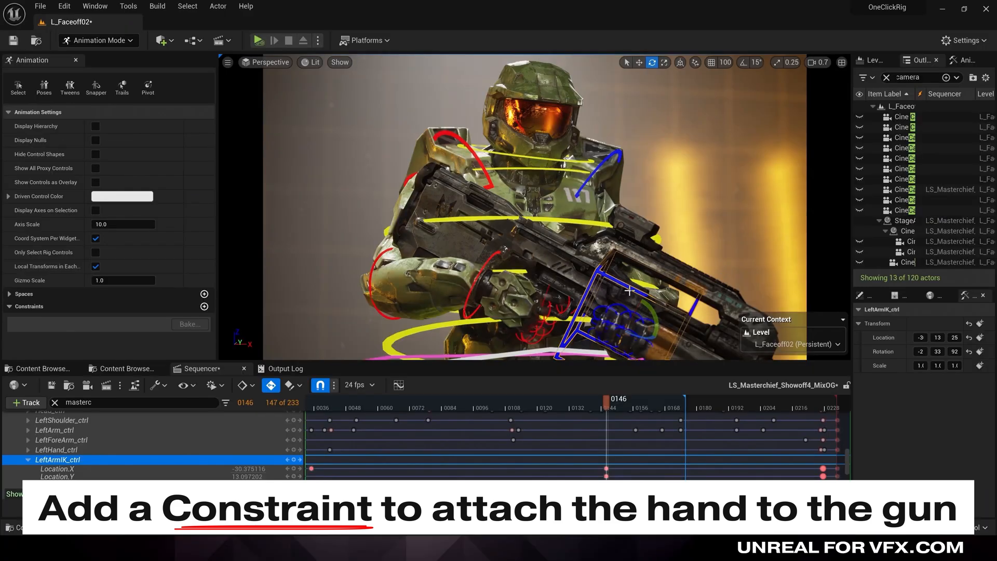
{"action": "left_click", "coordinate": [205, 306]}
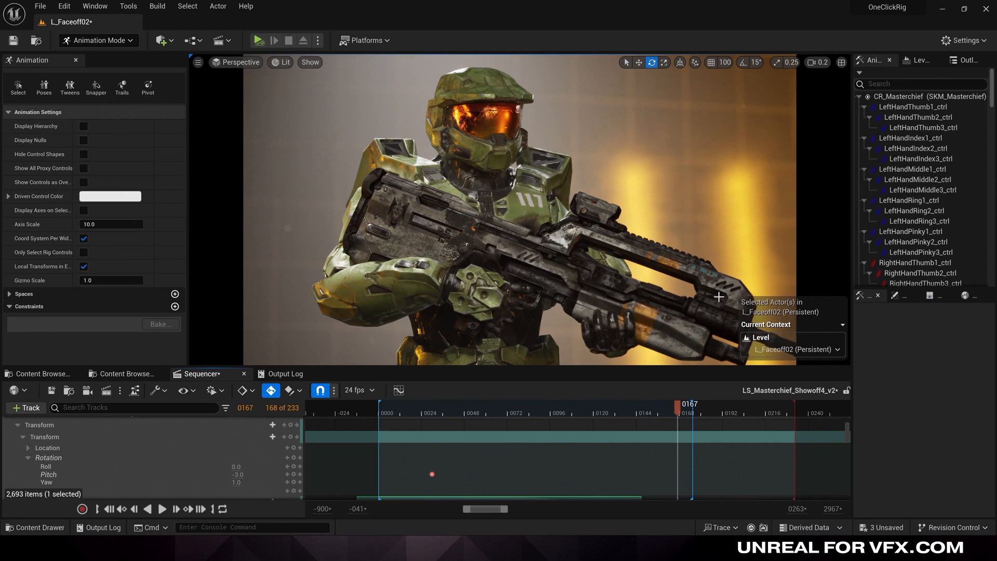
{"action": "mouse_move", "coordinate": [569, 299]}
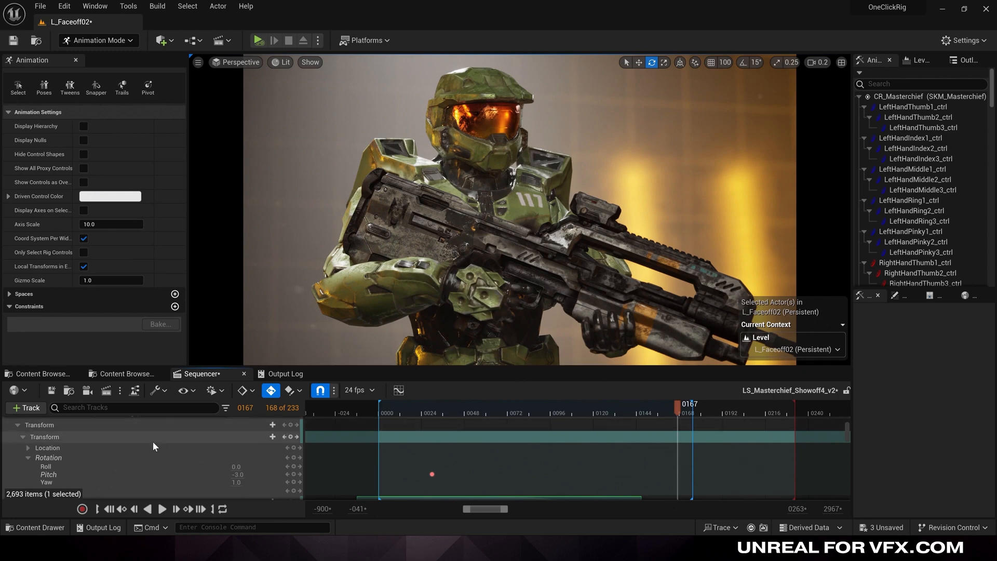
Show the rig controls (Shift+C) and select RightHand_ctrl in the sequence
{"action": "key", "text": "shift+c"}
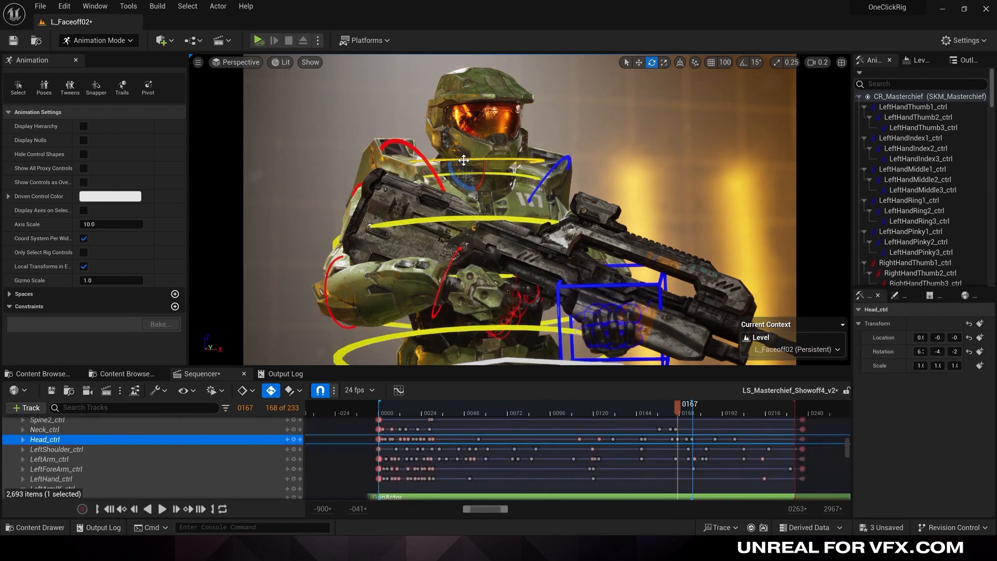
{"action": "left_click_drag", "start_coordinate": [464, 160], "coordinate": [481, 181]}
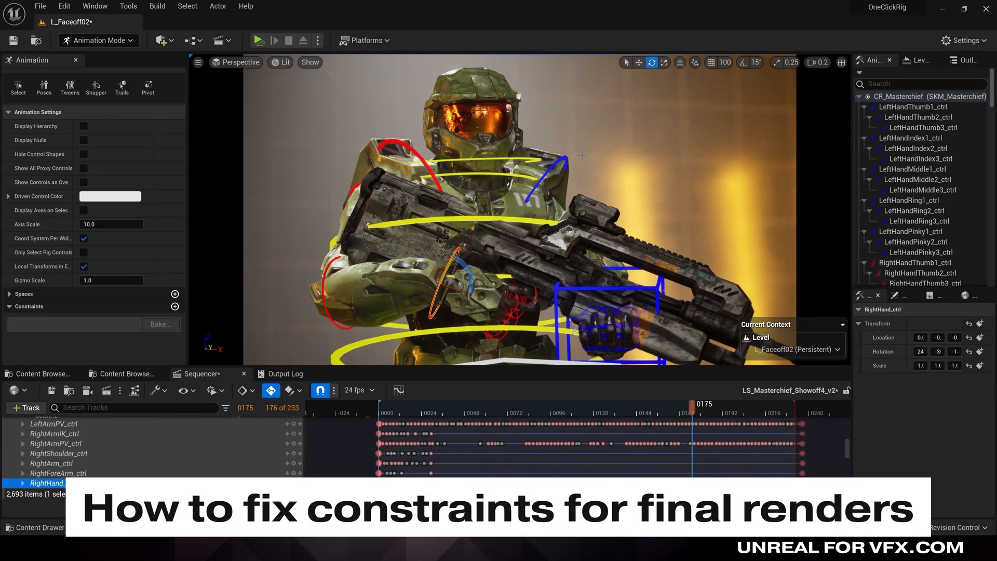
{"action": "left_click", "coordinate": [54, 483]}
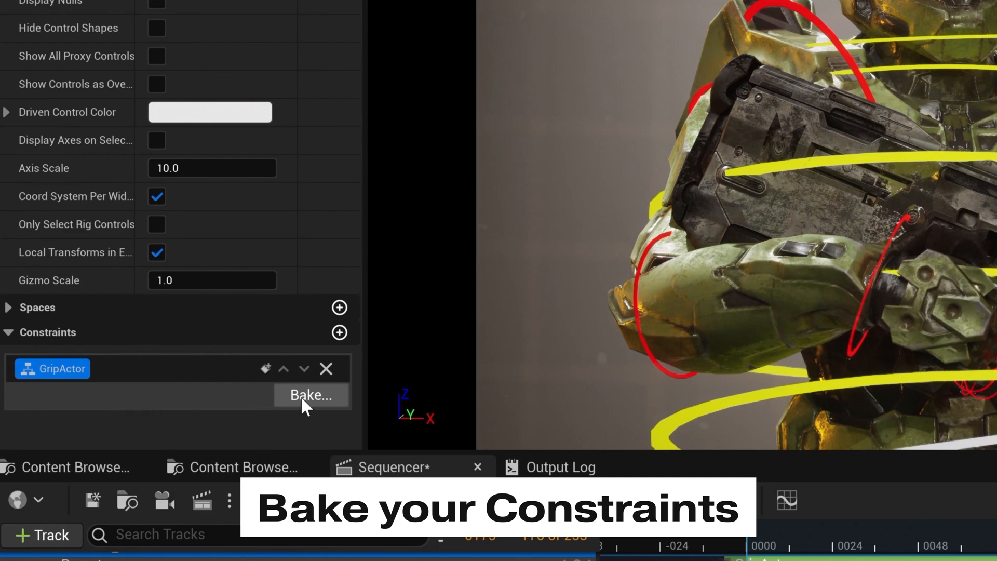
Bake the GripActor constraint into keys and scrub past frame 212 to check the hand stays on the rifle
{"action": "left_click", "coordinate": [311, 395]}
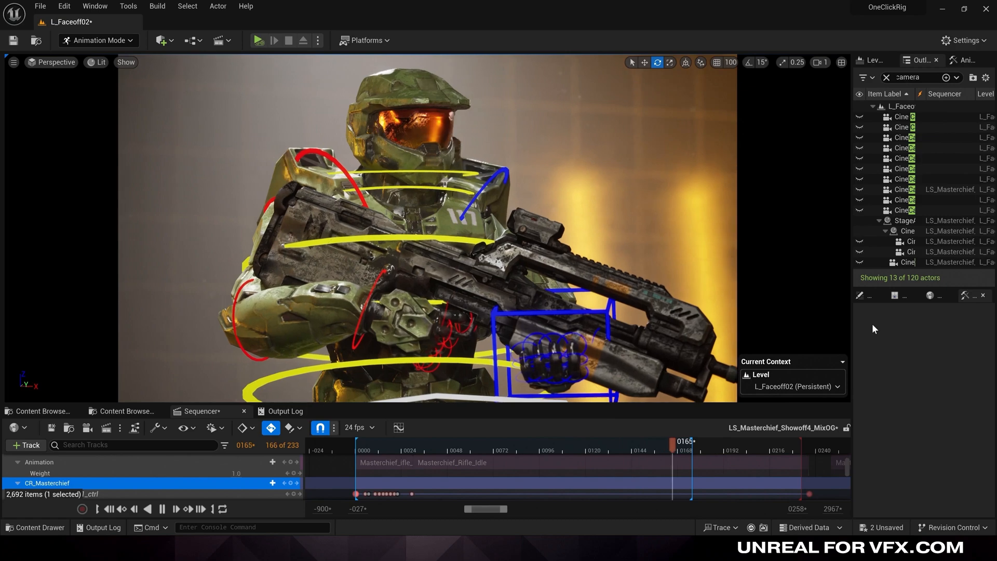
{"action": "left_click_drag", "start_coordinate": [673, 440], "coordinate": [762, 441]}
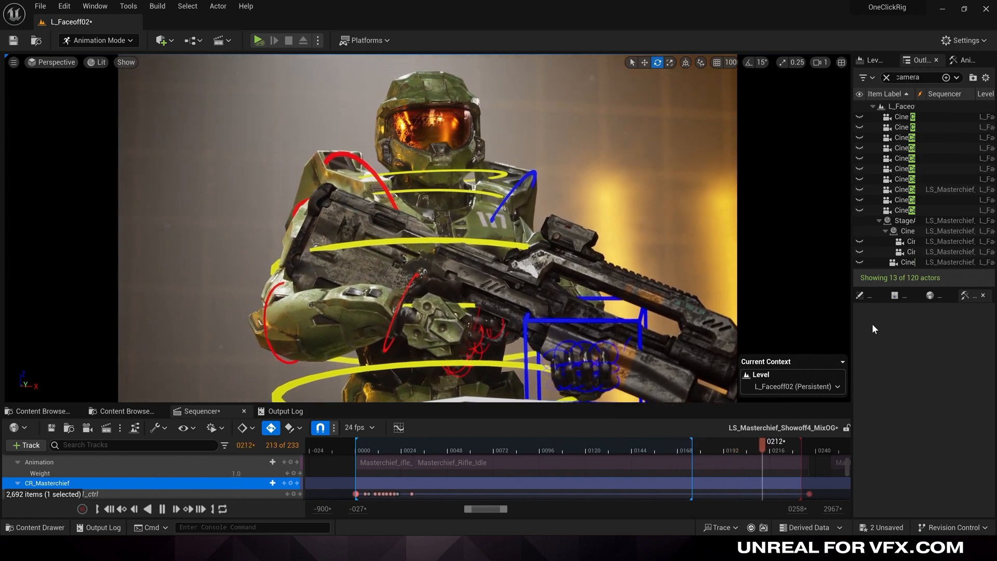